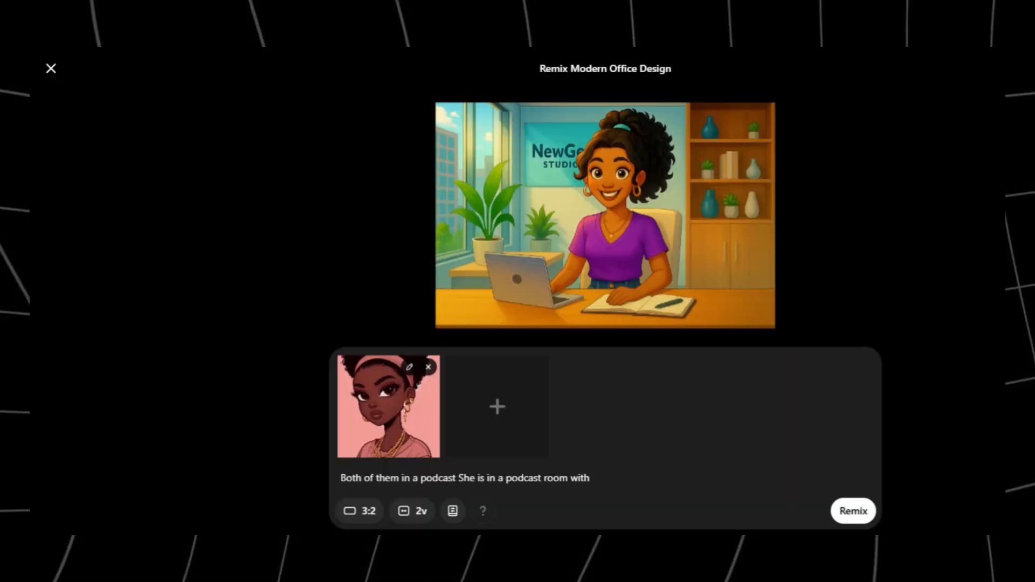
Finish the remix prompt 'Both of them in a podcast room together.' and submit the remix.
{"action": "type", "text": "room together."}
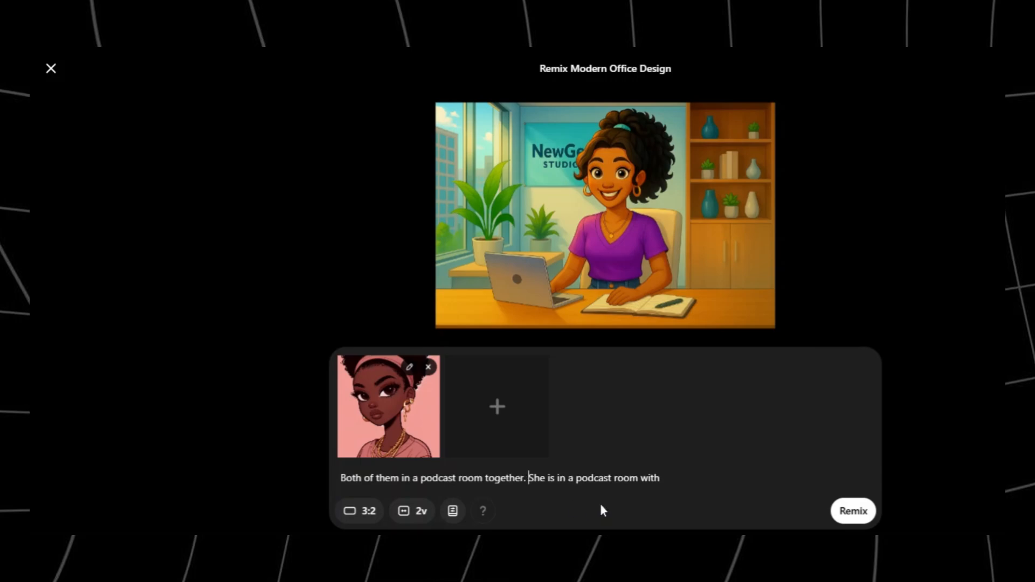
{"action": "key", "text": "Backspace"}
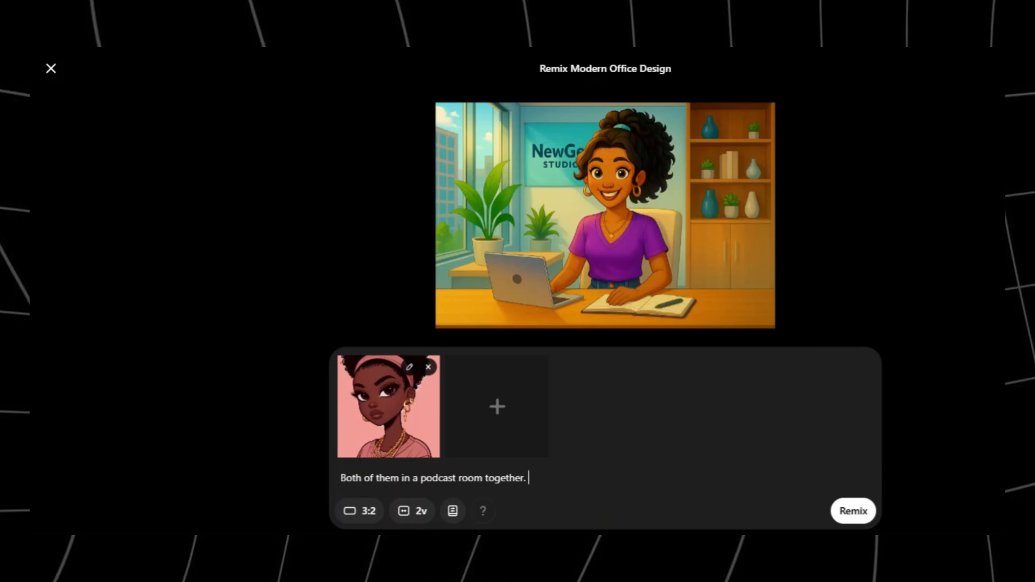
{"action": "left_click", "coordinate": [853, 511]}
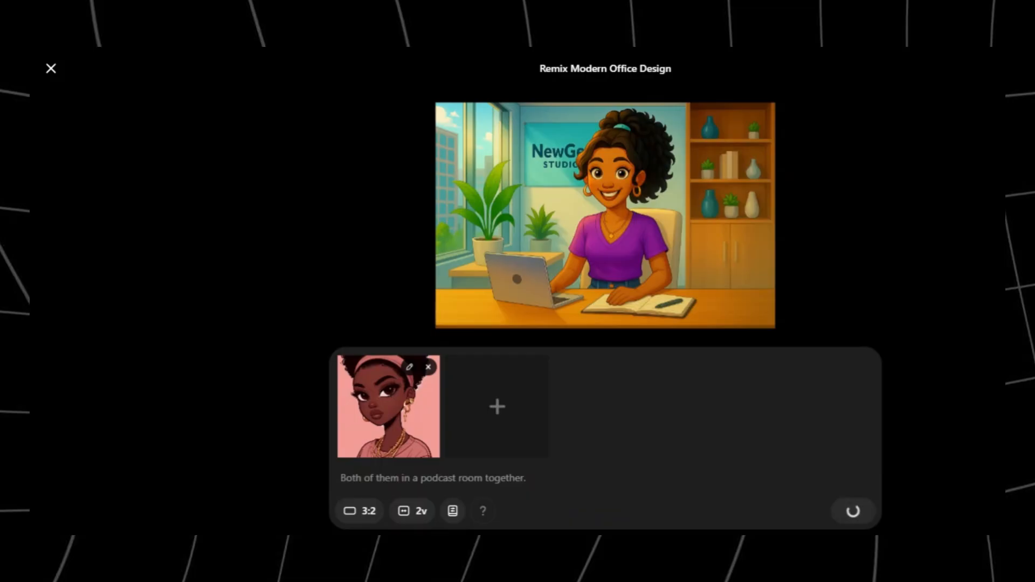
{"action": "mouse_move", "coordinate": [359, 511]}
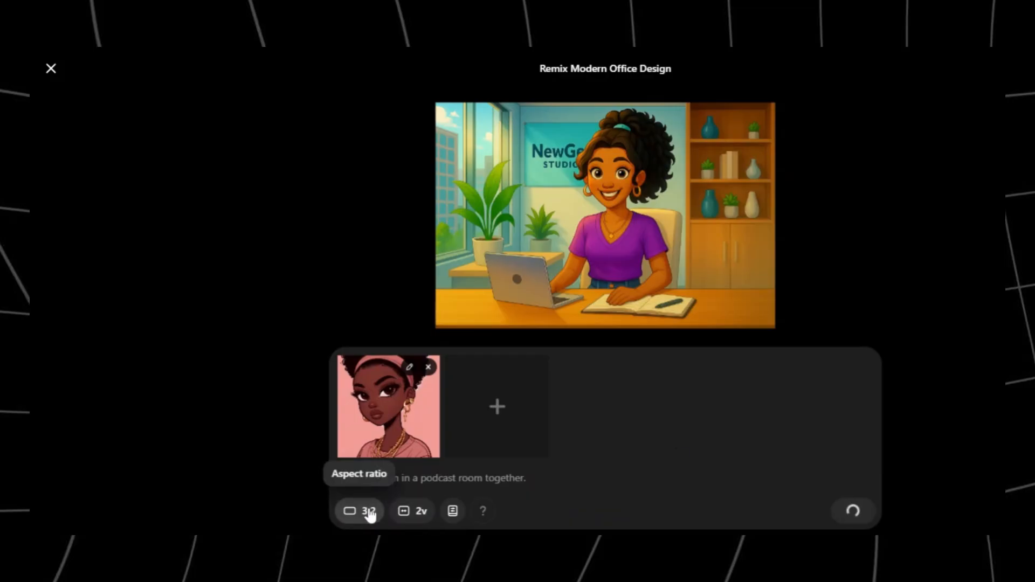
{"action": "left_click", "coordinate": [359, 511]}
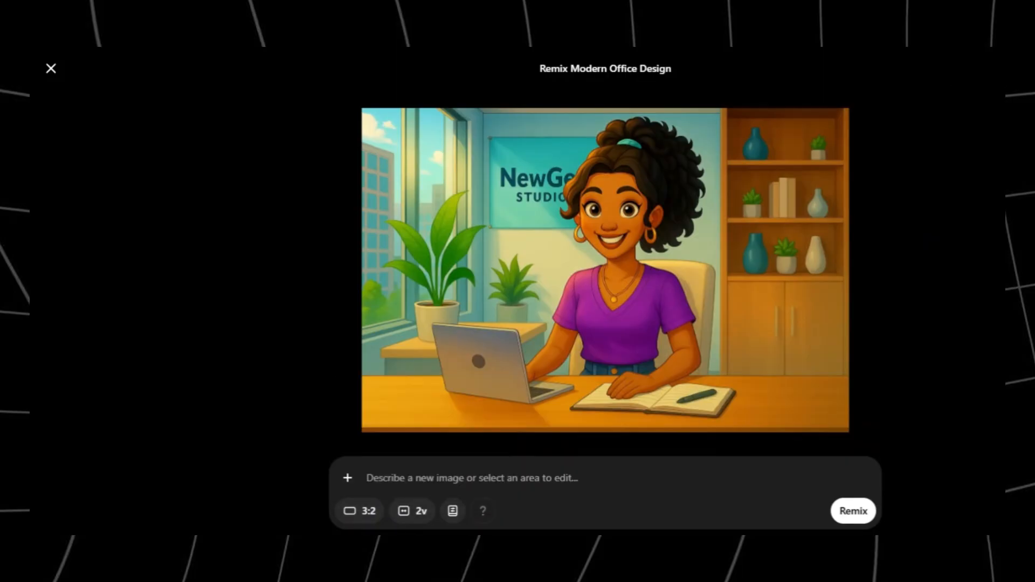
Create the 'Multi character lip sync' project with a 16:9, 1536×864 canvas.
{"action": "left_click", "coordinate": [853, 511]}
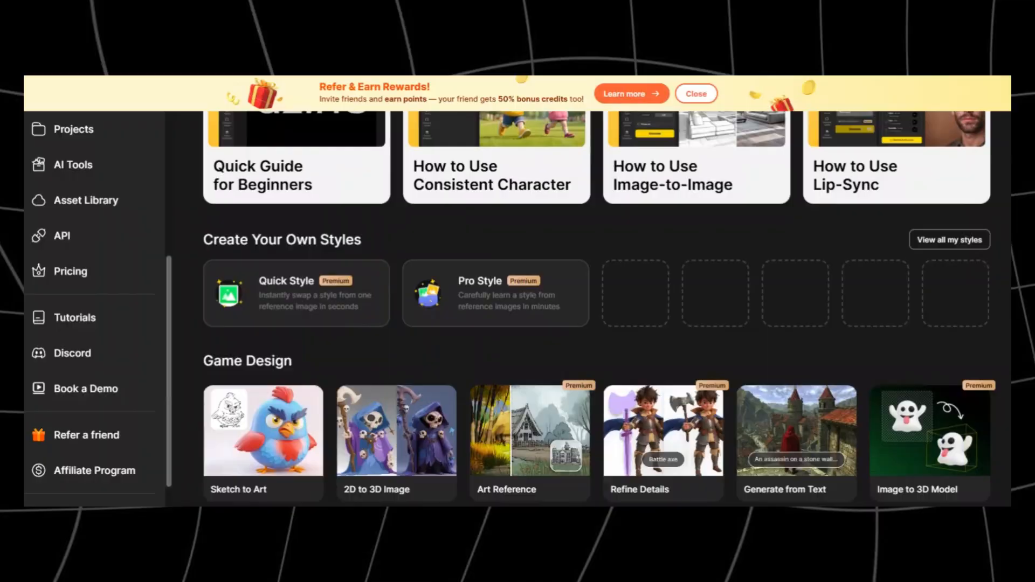
{"action": "scroll", "scroll_direction": "up", "scroll_amount": 3}
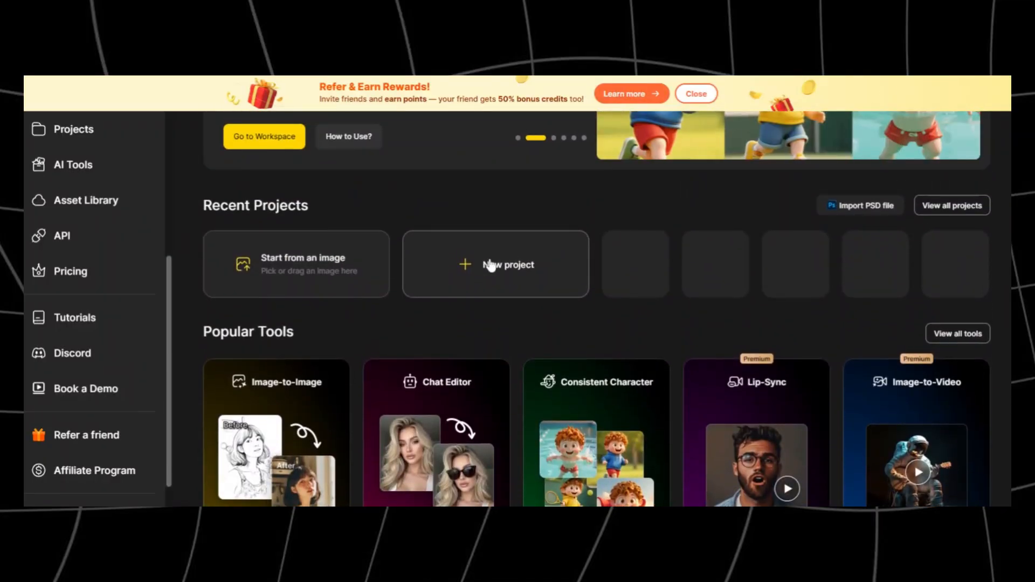
{"action": "left_click", "coordinate": [495, 264]}
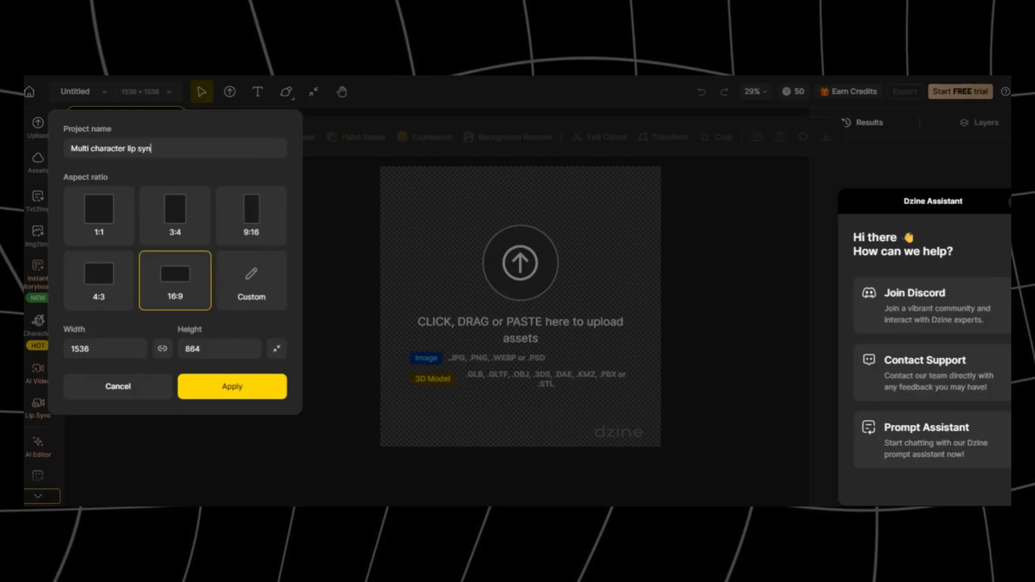
{"action": "left_click", "coordinate": [231, 386]}
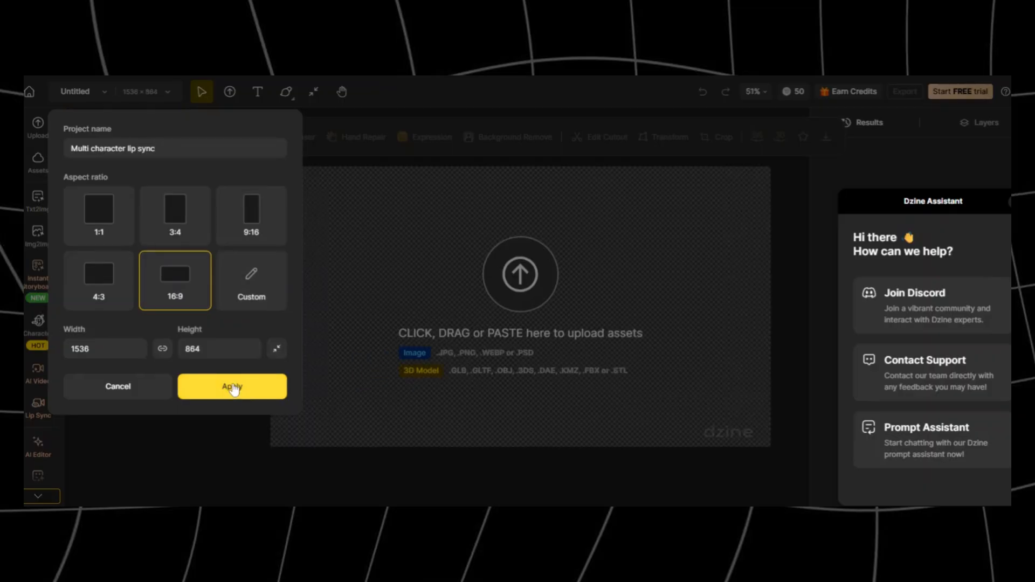
{"action": "left_click", "coordinate": [232, 386]}
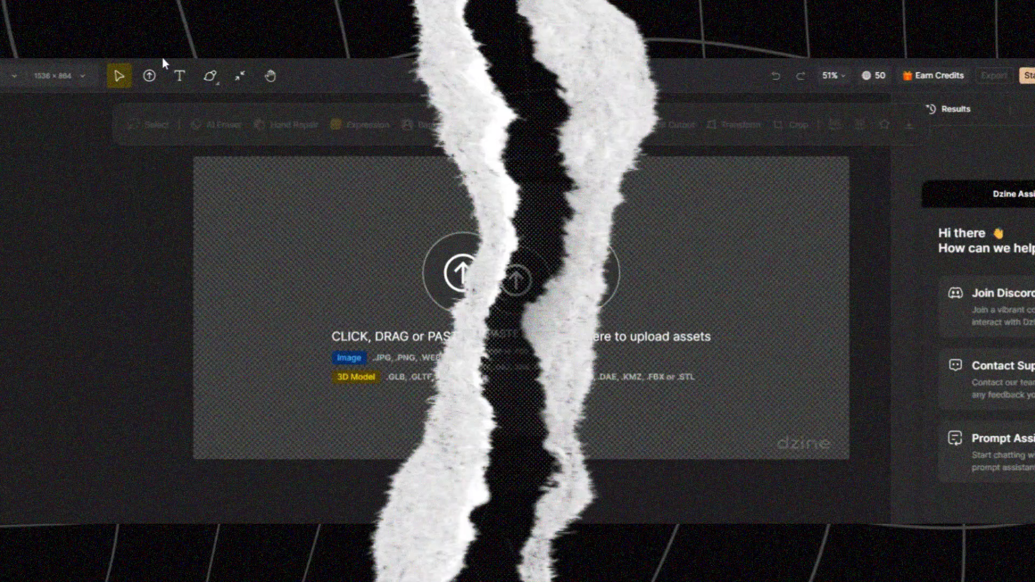
Load the podcast canvas image into Lip Sync and select both women's faces.
{"action": "left_click", "coordinate": [517, 272]}
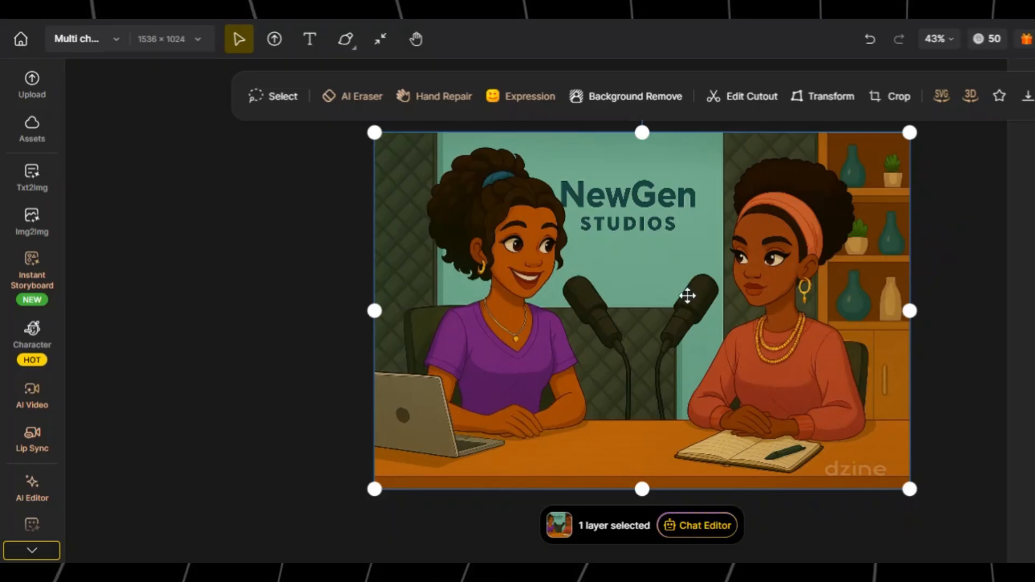
{"action": "mouse_move", "coordinate": [32, 221]}
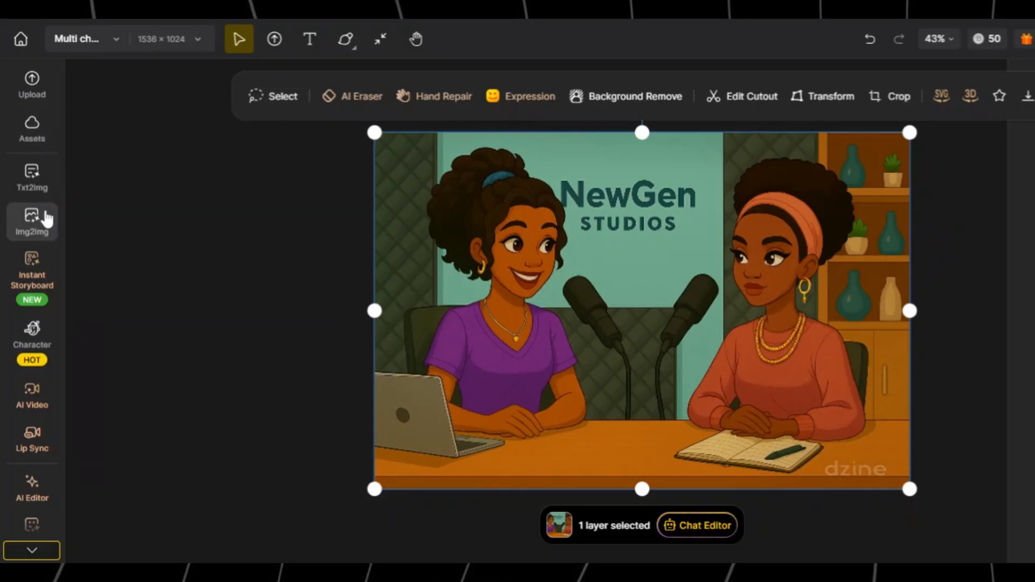
{"action": "left_click", "coordinate": [31, 439]}
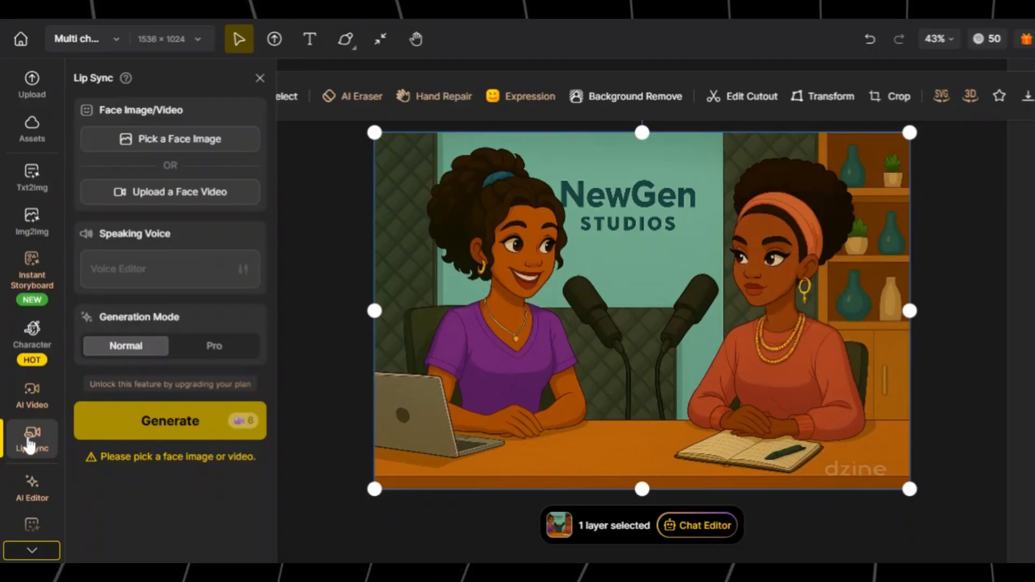
{"action": "mouse_move", "coordinate": [170, 138]}
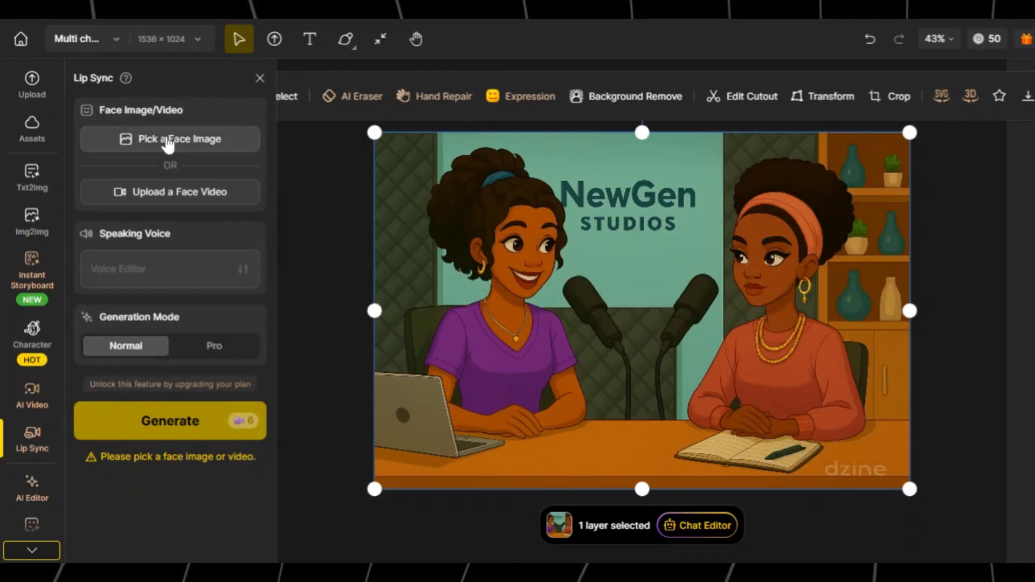
{"action": "left_click", "coordinate": [170, 138]}
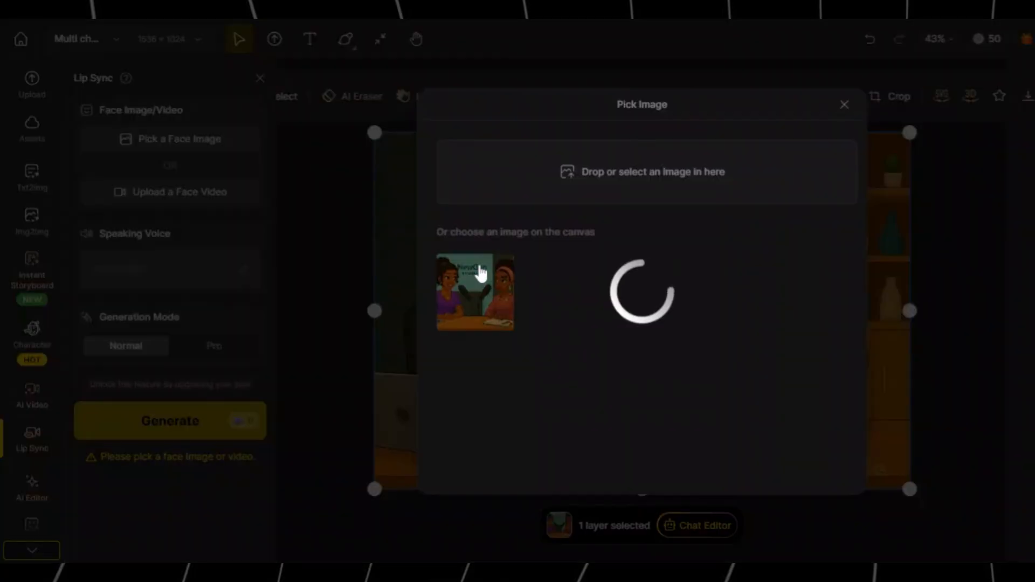
{"action": "left_click", "coordinate": [474, 292]}
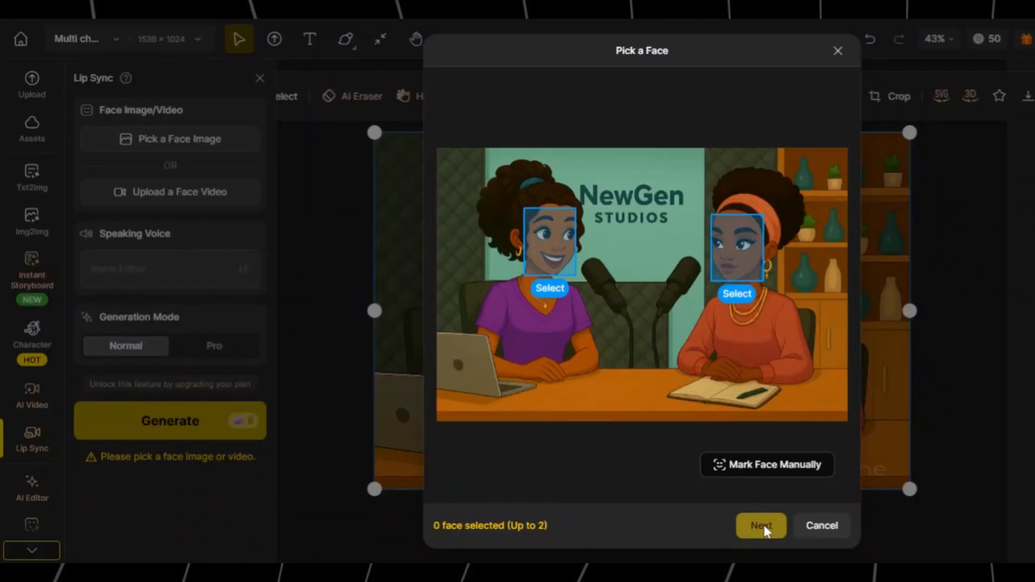
{"action": "mouse_move", "coordinate": [559, 267]}
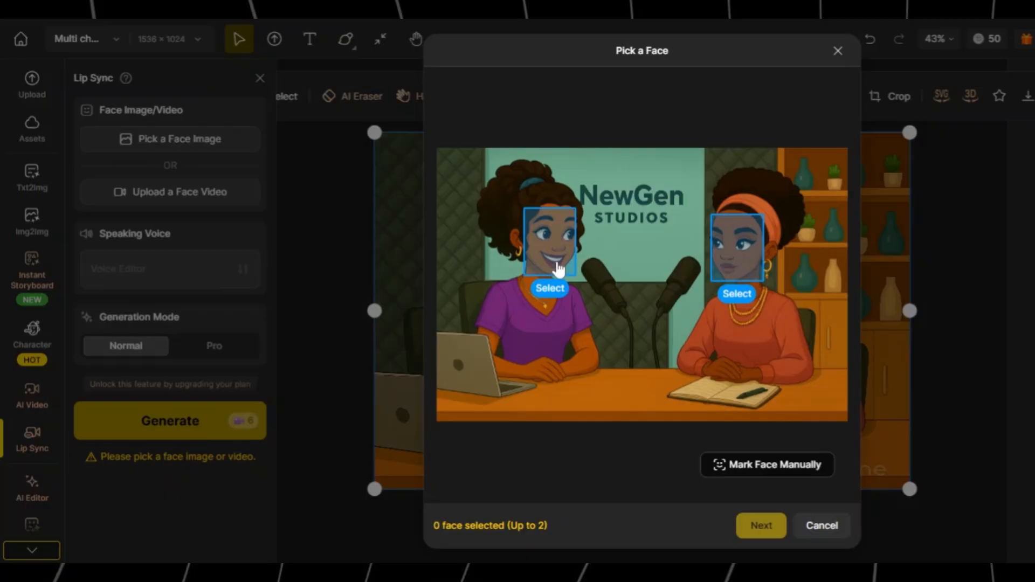
{"action": "mouse_move", "coordinate": [558, 296]}
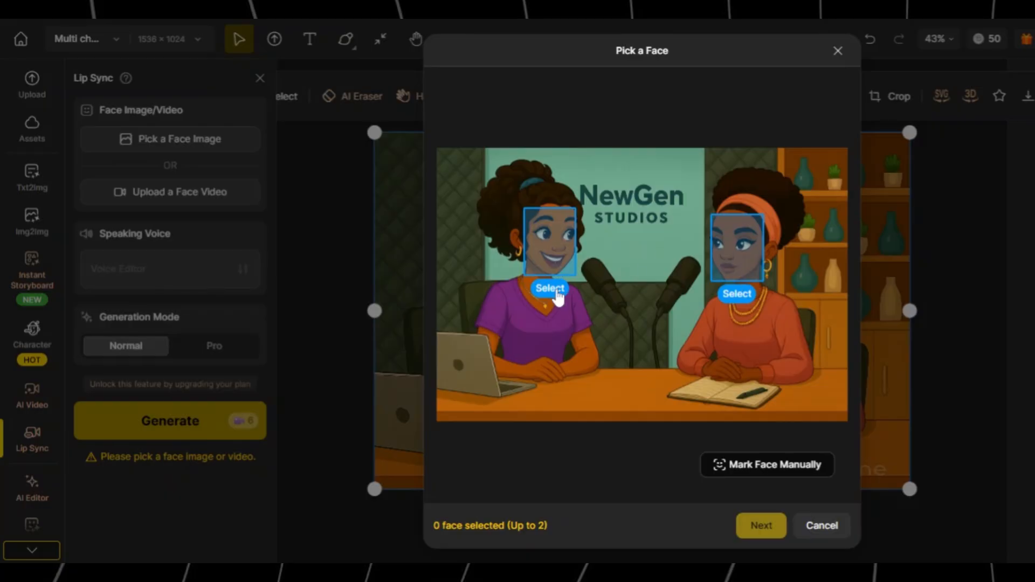
{"action": "left_click", "coordinate": [549, 289]}
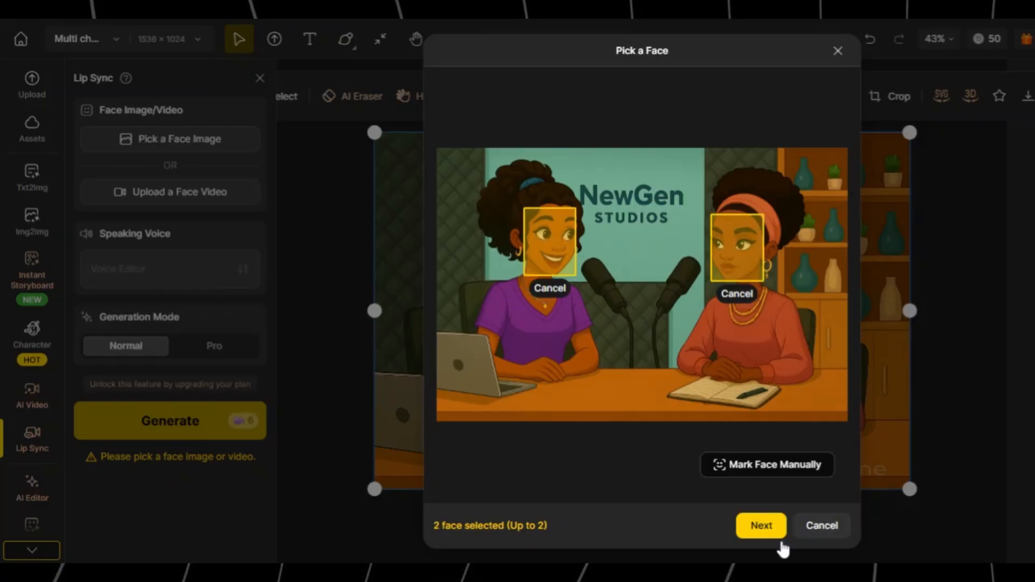
{"action": "left_click", "coordinate": [760, 526]}
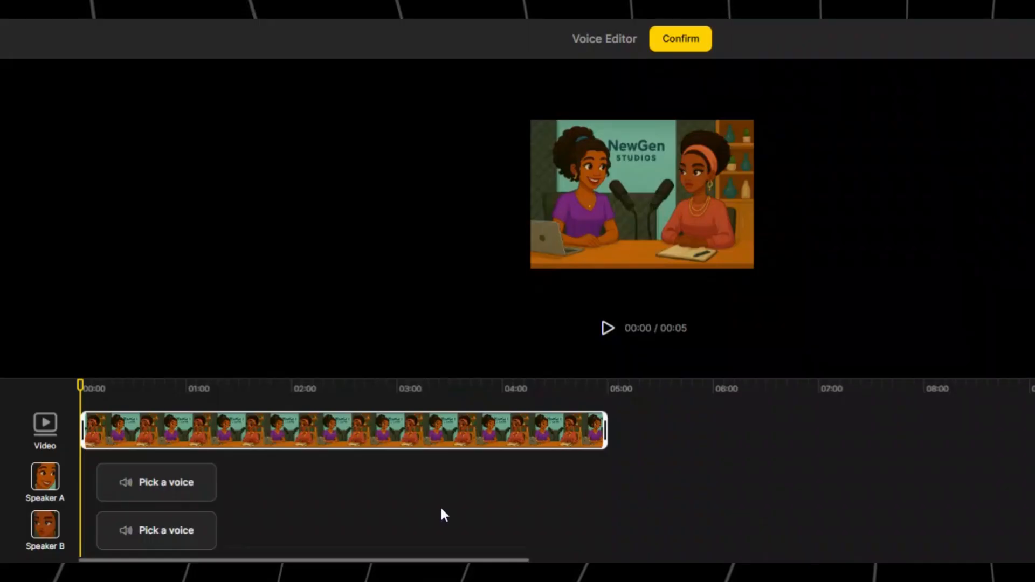
Set up Speaker A's voice, then open the audio-file upload for Speaker B.
{"action": "left_click", "coordinate": [157, 482]}
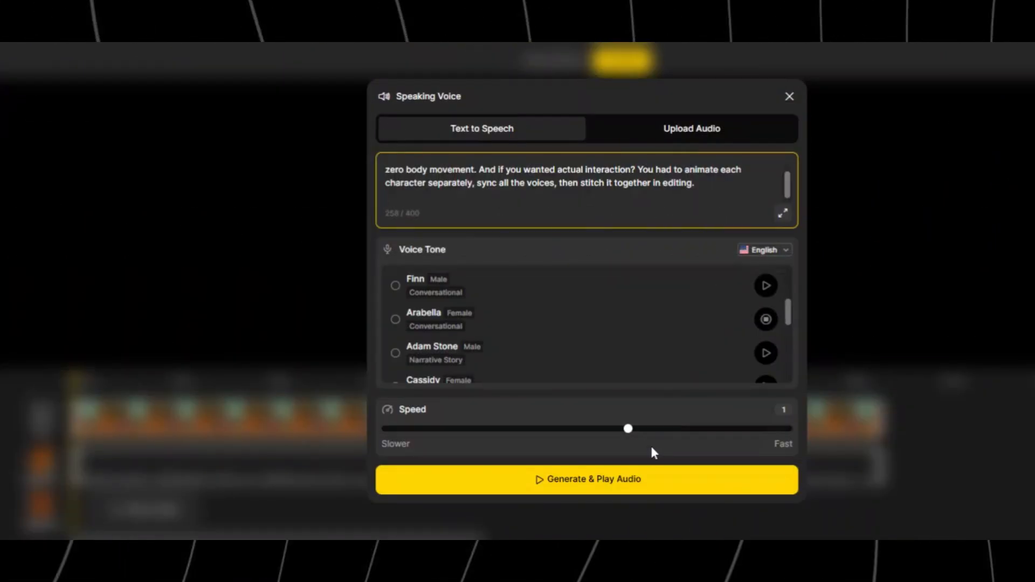
{"action": "left_click", "coordinate": [586, 480]}
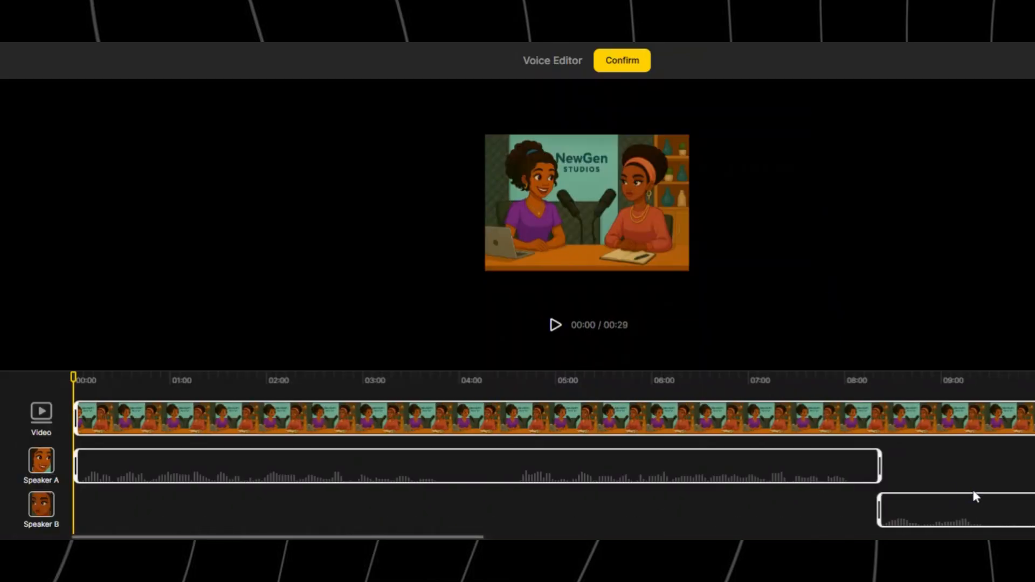
{"action": "scroll", "scroll_direction": "right", "scroll_amount": 3}
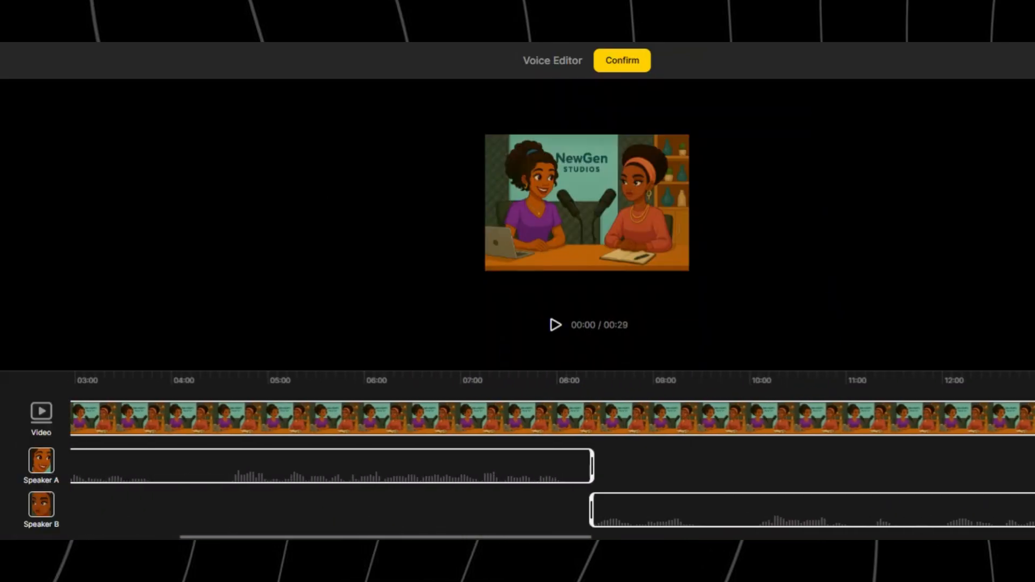
{"action": "scroll", "scroll_direction": "right", "scroll_amount": 3}
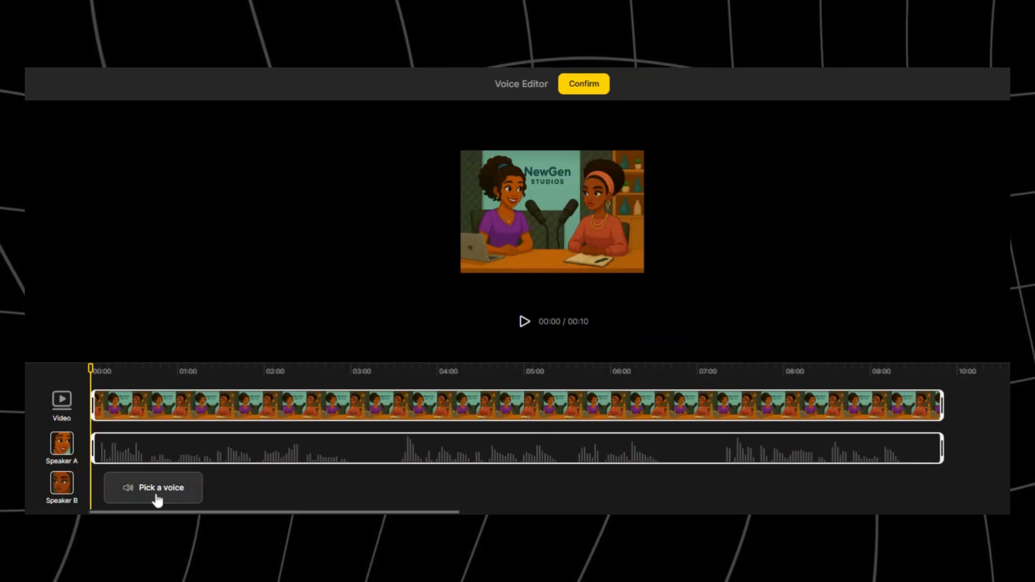
{"action": "left_click", "coordinate": [153, 487]}
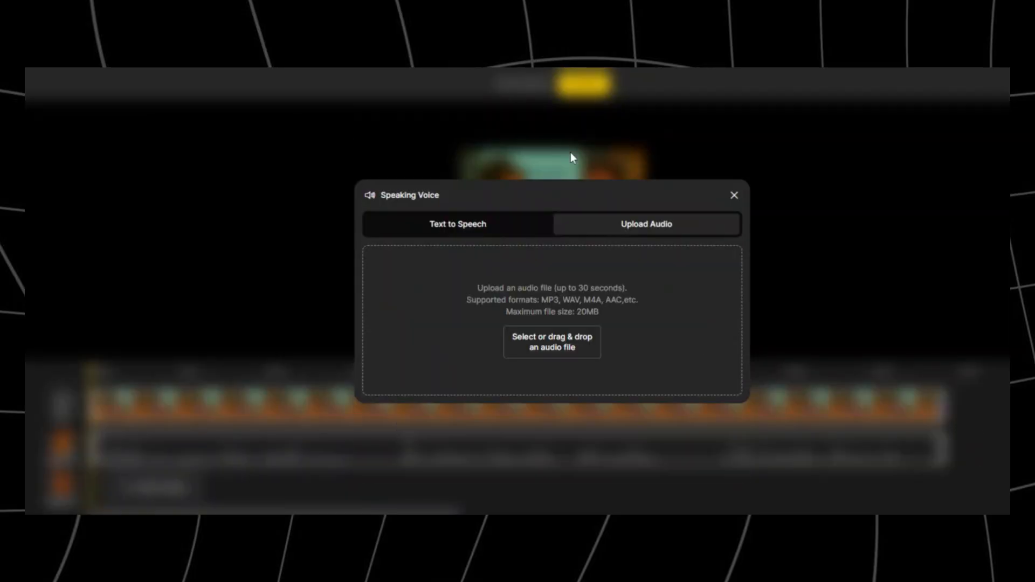
{"action": "mouse_move", "coordinate": [552, 341]}
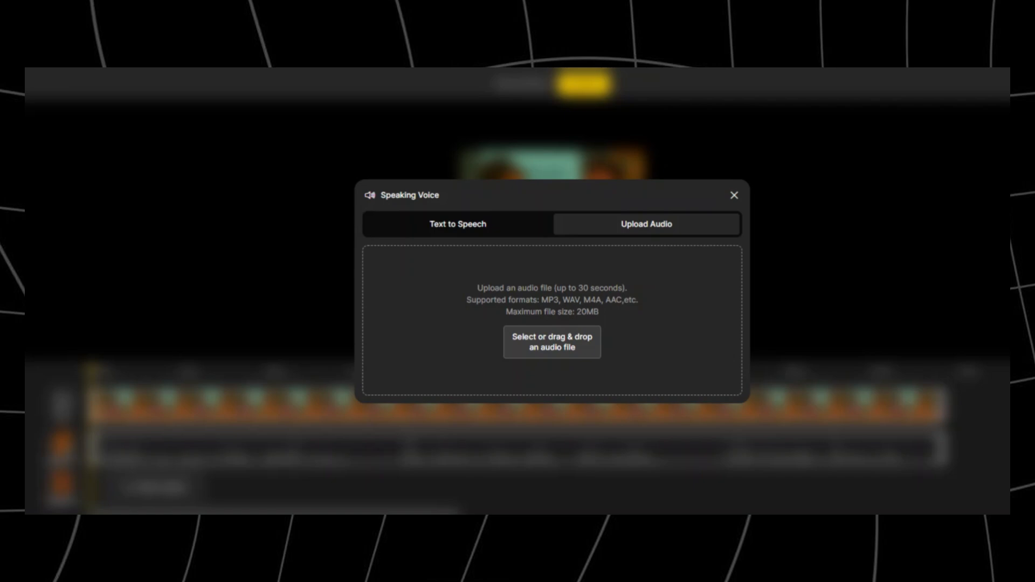
{"action": "left_click", "coordinate": [733, 195]}
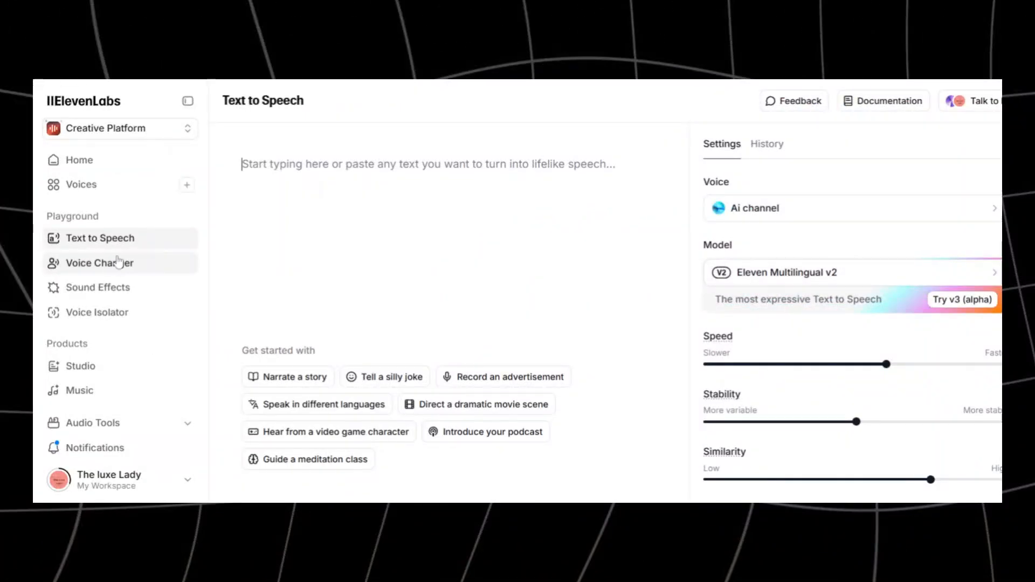
{"action": "mouse_move", "coordinate": [203, 192]}
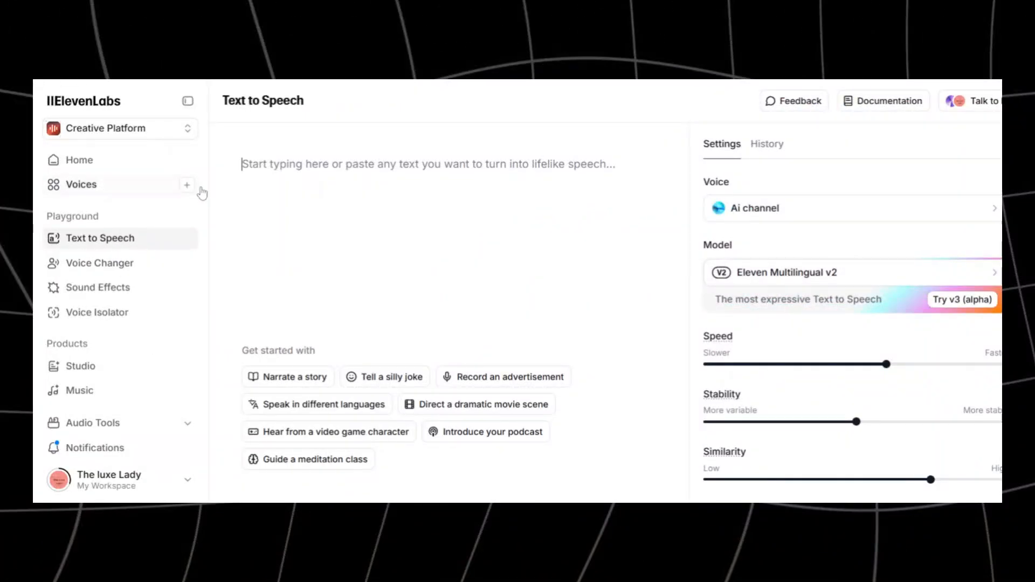
Draft a 'Southern Belle' voice in ElevenLabs Voice Design and browse the language values.
{"action": "left_click", "coordinate": [187, 185]}
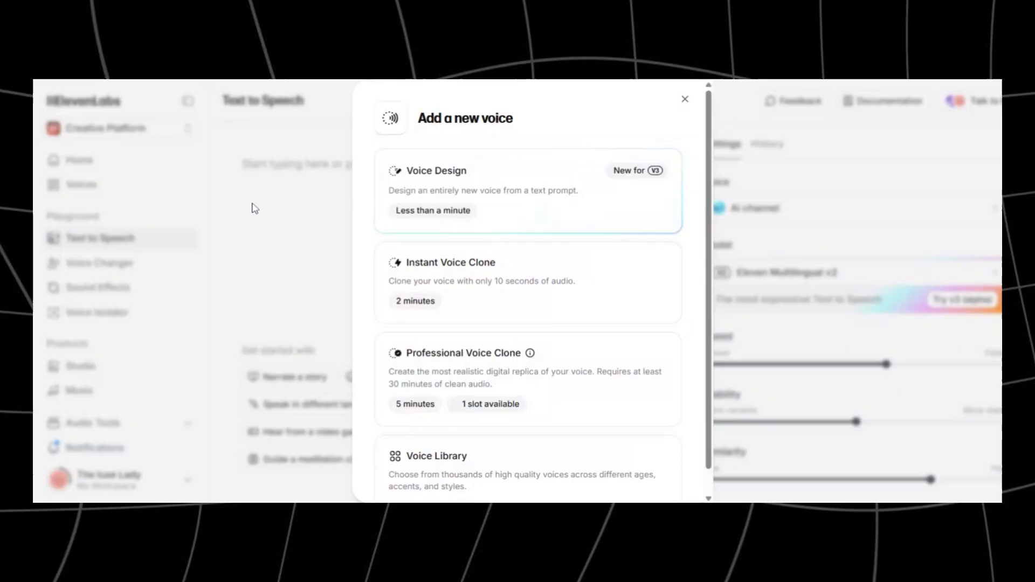
{"action": "mouse_move", "coordinate": [655, 191]}
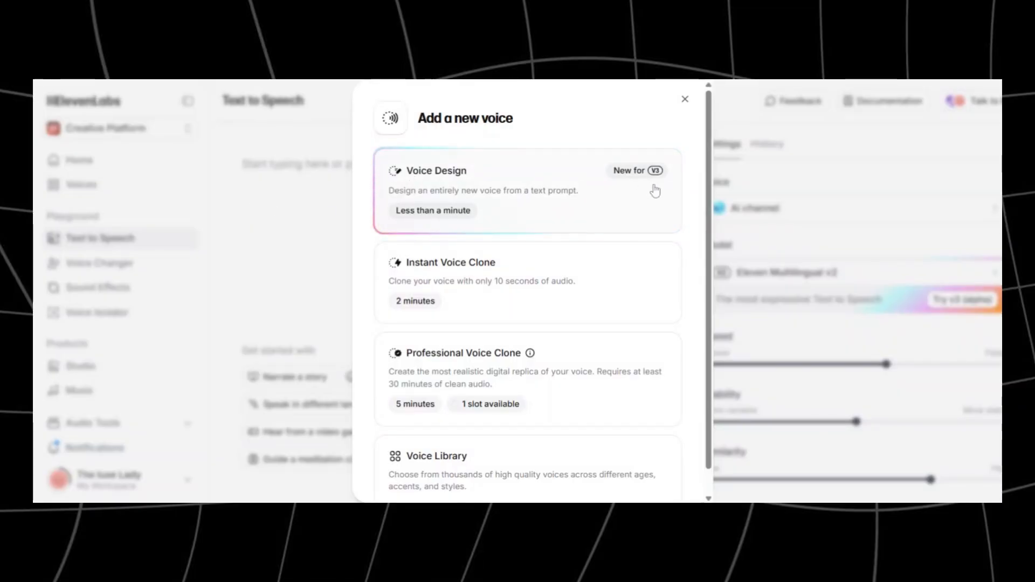
{"action": "mouse_move", "coordinate": [469, 201]}
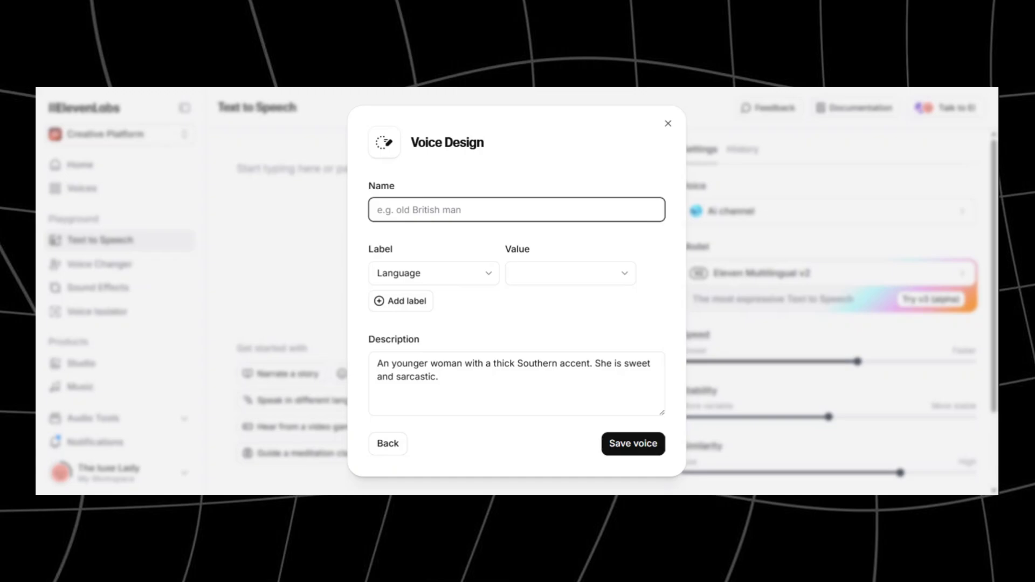
{"action": "type", "text": "Southern Belle"}
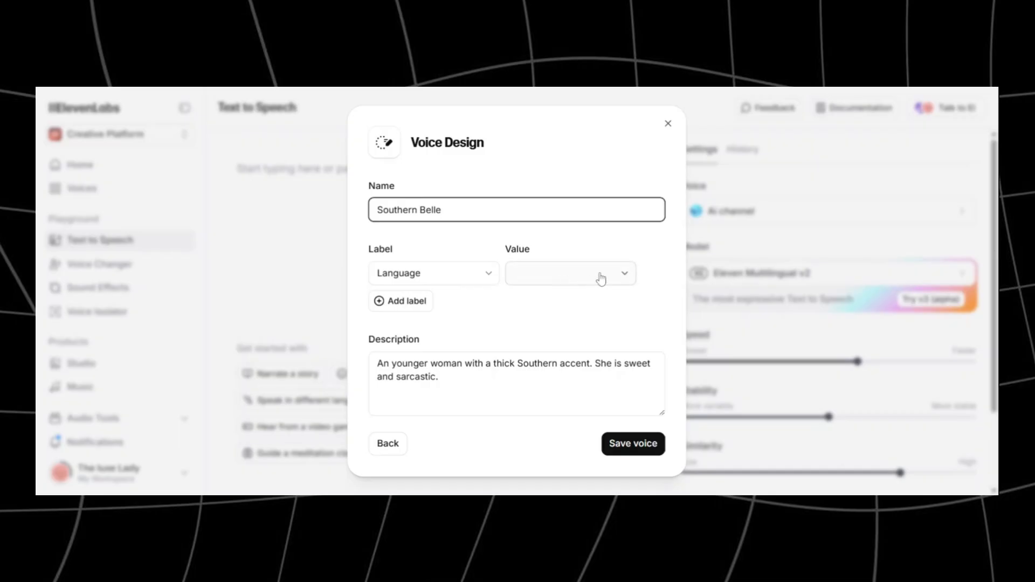
{"action": "left_click", "coordinate": [568, 273]}
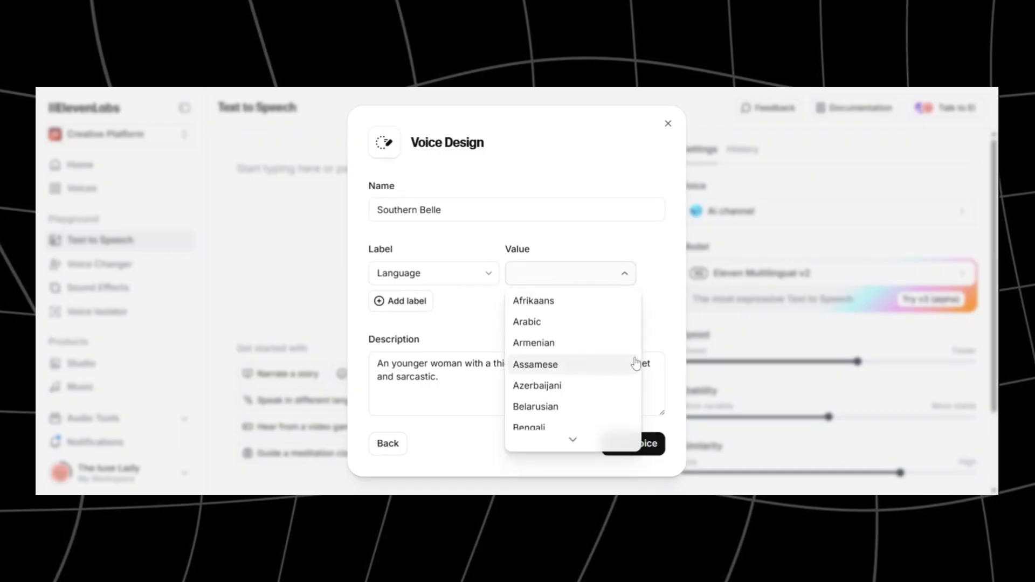
{"action": "scroll", "scroll_direction": "down", "scroll_amount": 3}
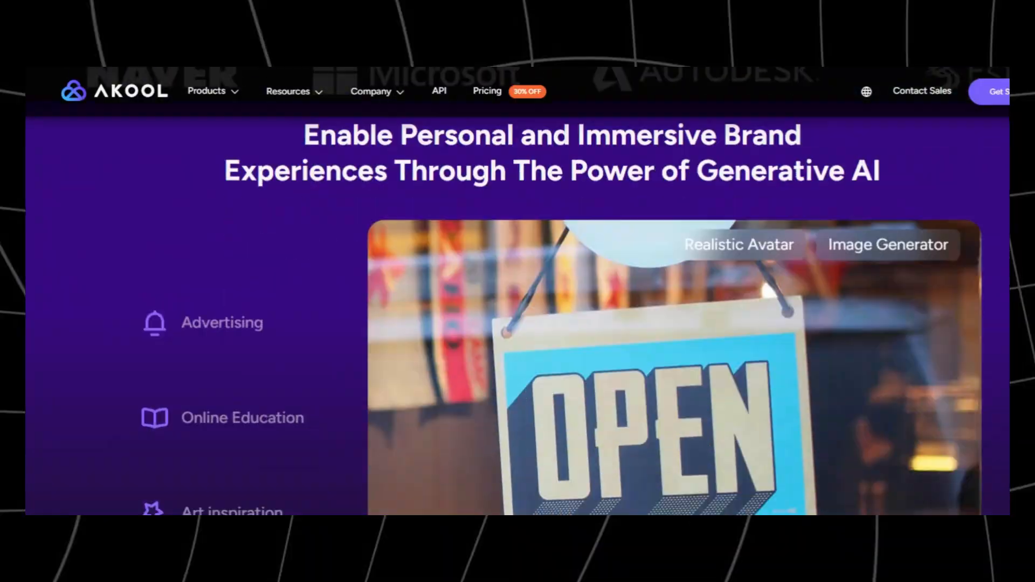
{"action": "scroll", "scroll_direction": "down", "scroll_amount": 3}
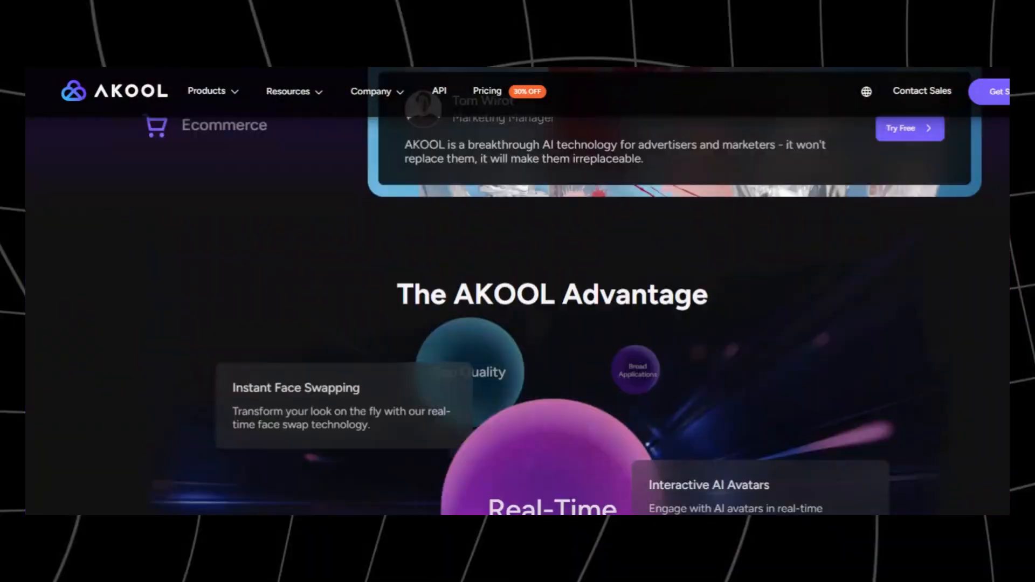
{"action": "scroll", "scroll_direction": "up", "scroll_amount": 3}
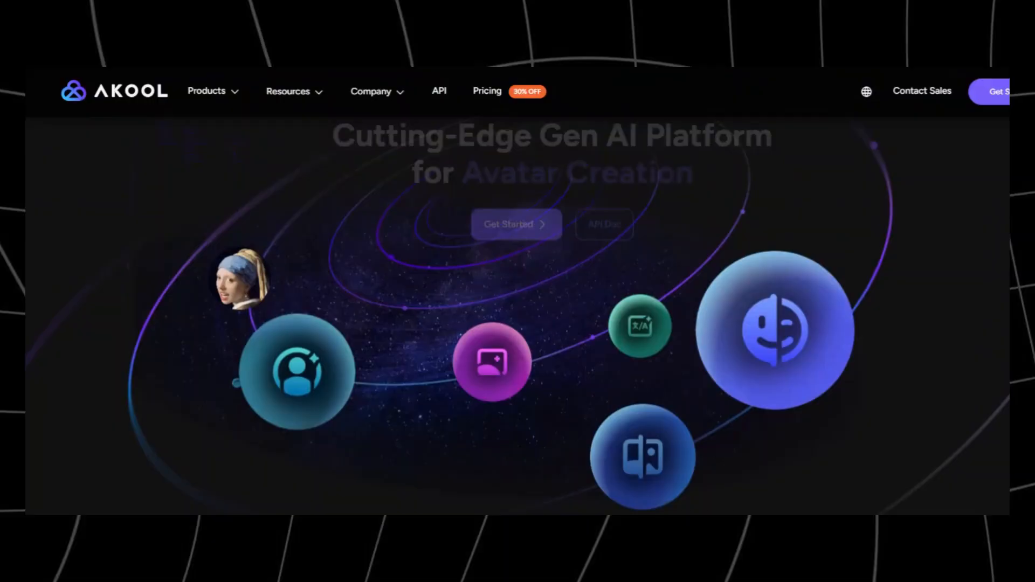
{"action": "left_click", "coordinate": [206, 91]}
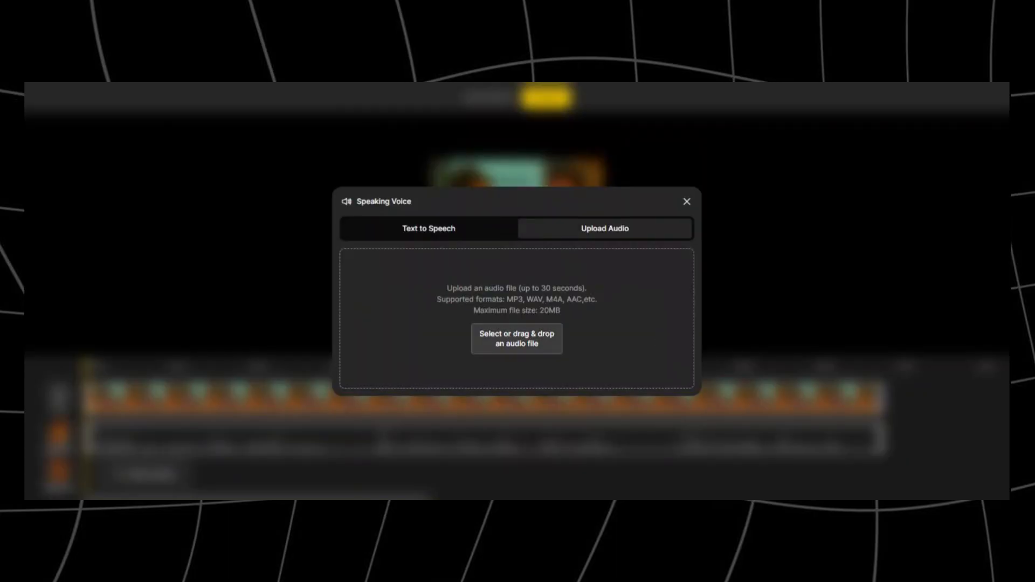
Choose the speaker's audio file and select the man's face for lip sync.
{"action": "left_click", "coordinate": [686, 201]}
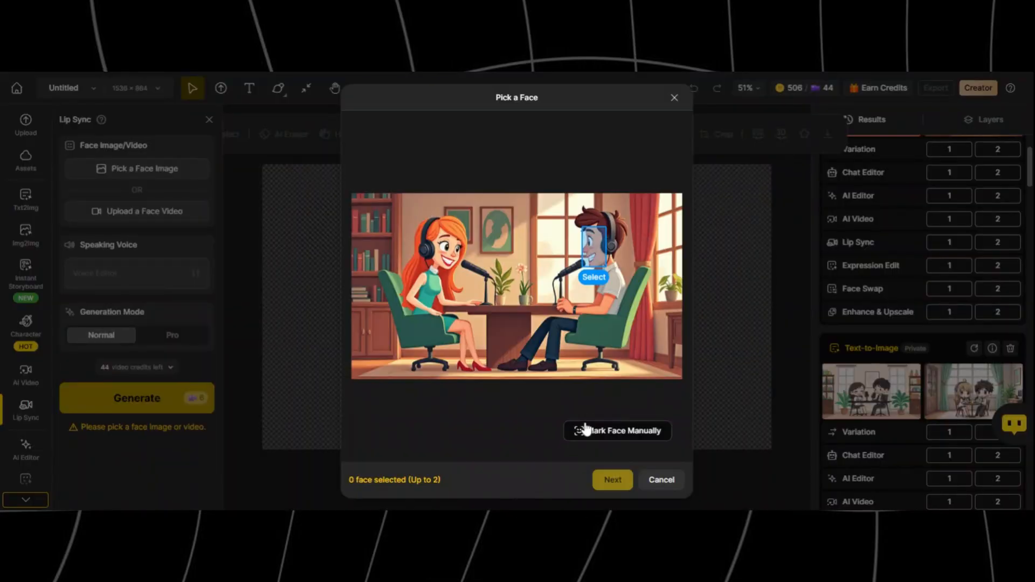
{"action": "left_click", "coordinate": [618, 430]}
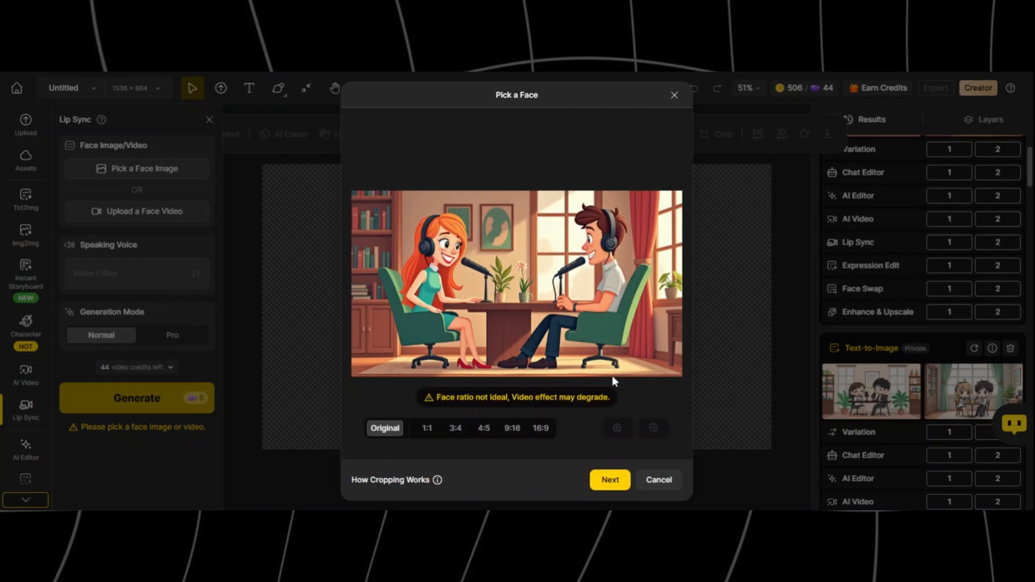
{"action": "mouse_move", "coordinate": [623, 467]}
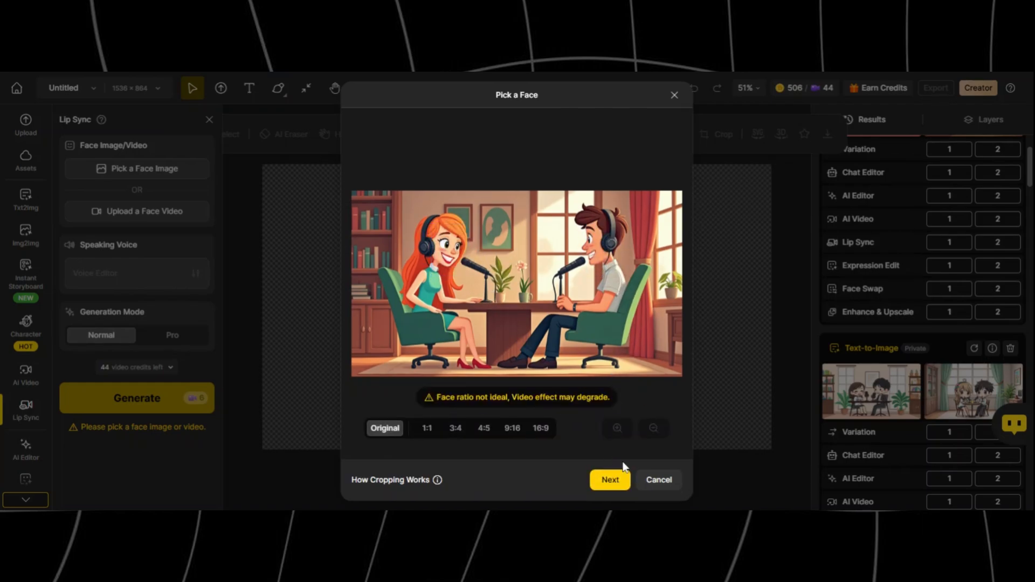
{"action": "left_click", "coordinate": [609, 480]}
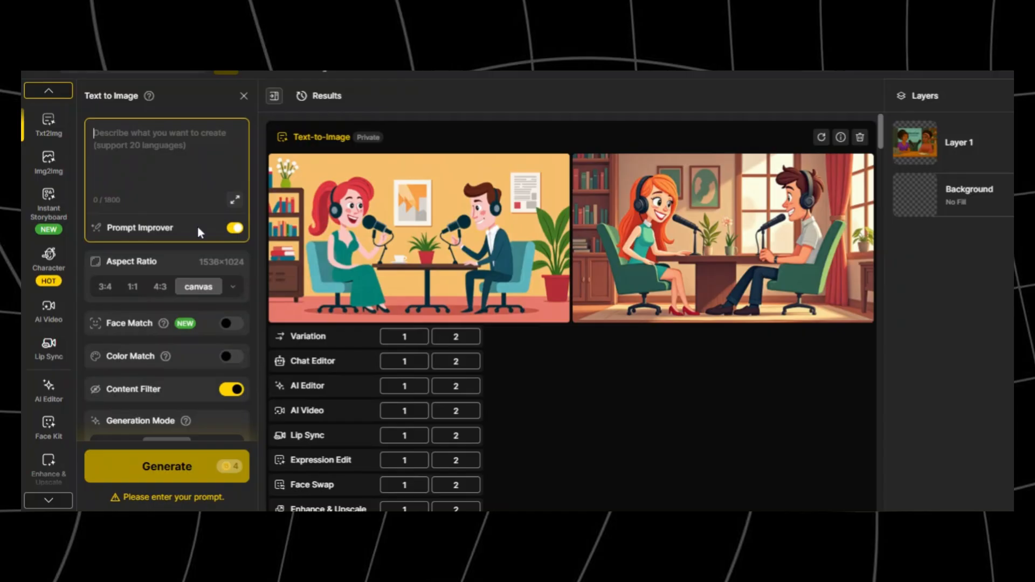
Turn off prompt improvement and review the aspect ratio options.
{"action": "left_click", "coordinate": [232, 228]}
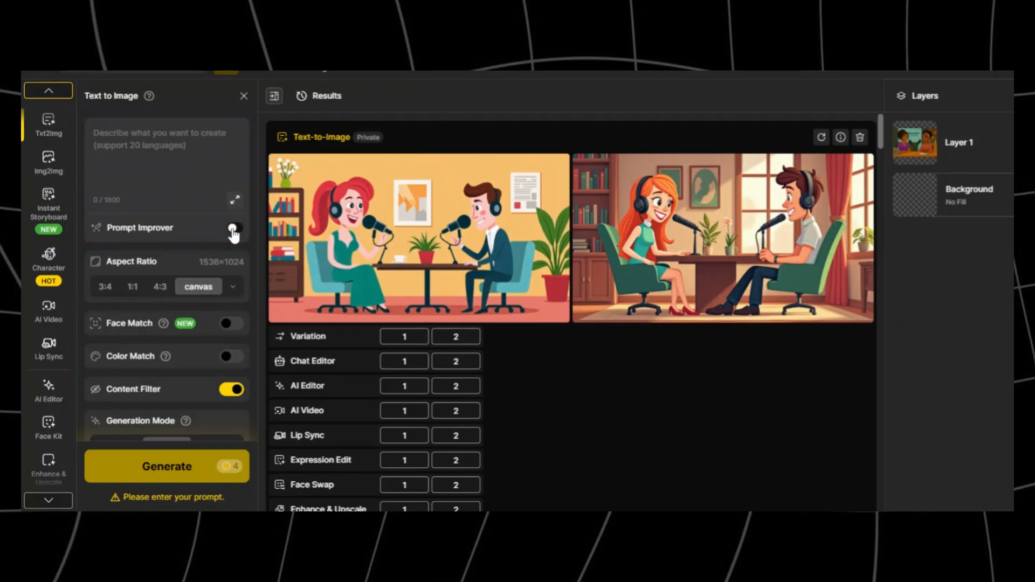
{"action": "mouse_move", "coordinate": [200, 223]}
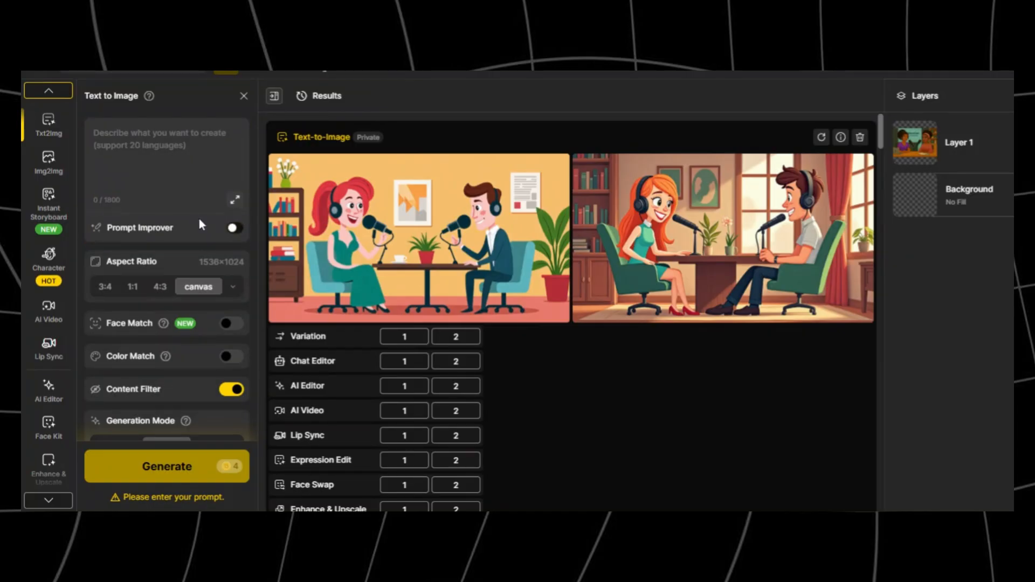
{"action": "left_click", "coordinate": [233, 286]}
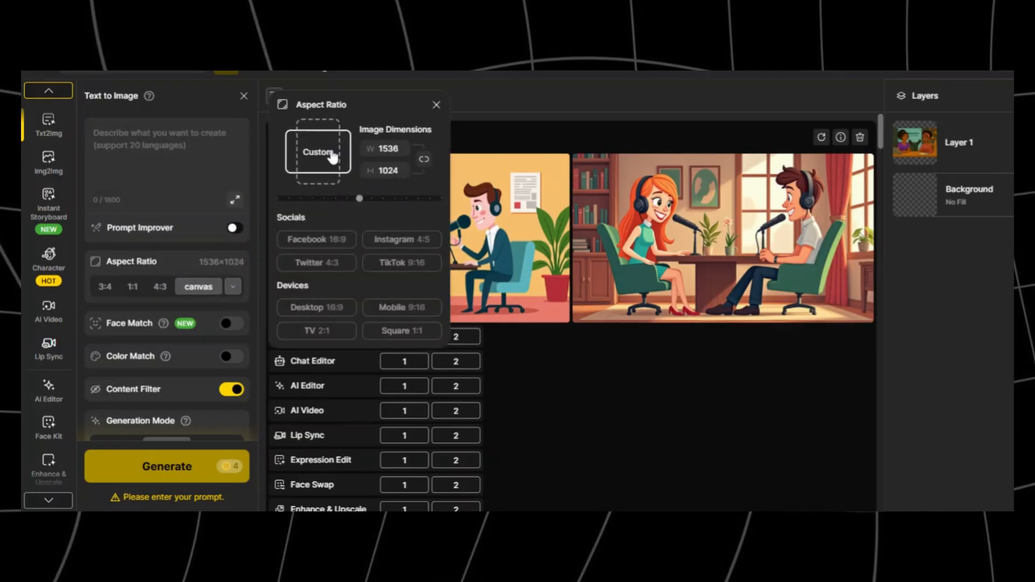
{"action": "mouse_move", "coordinate": [322, 188]}
{"action": "type", "text": "1536"}
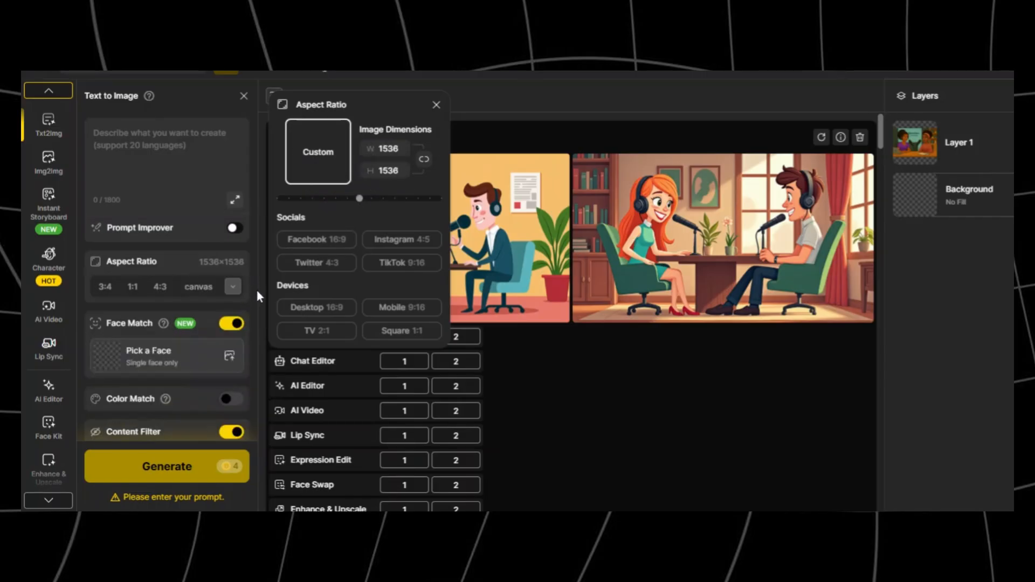
{"action": "scroll", "scroll_direction": "down", "scroll_amount": 3}
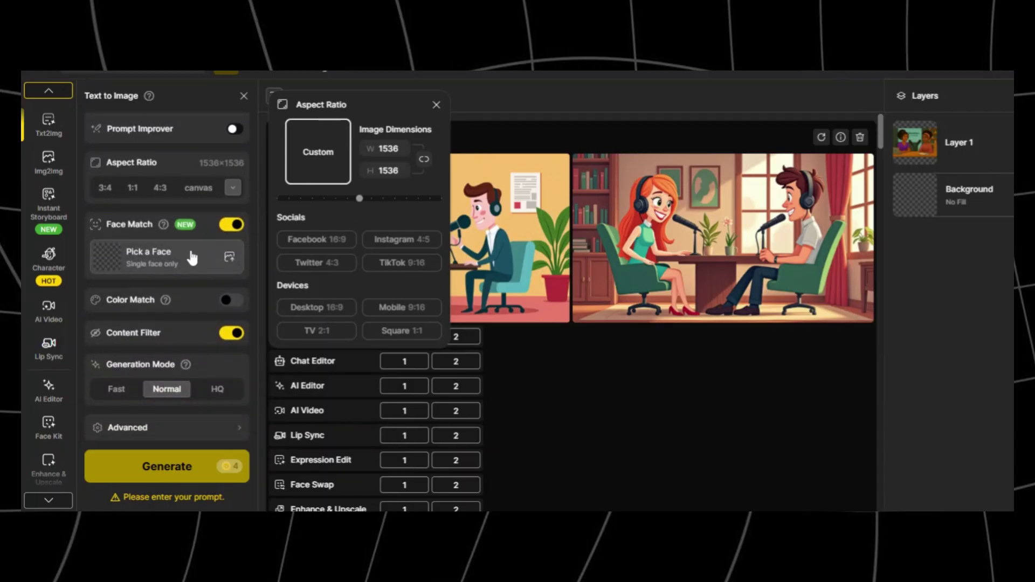
Turn Face Match off, keep Content Filter on, and enter seed 4567.
{"action": "left_click", "coordinate": [231, 224]}
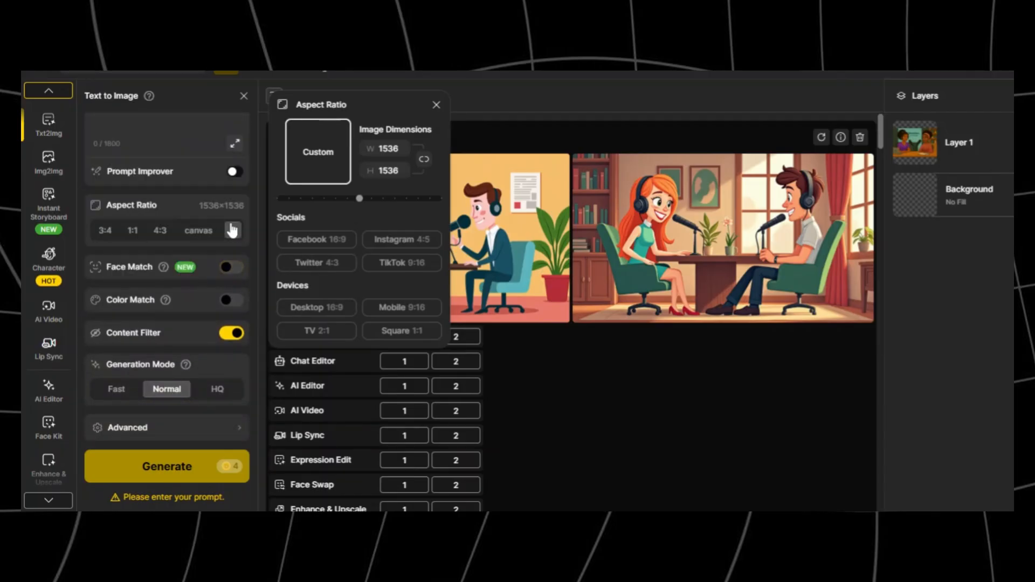
{"action": "left_click", "coordinate": [231, 300]}
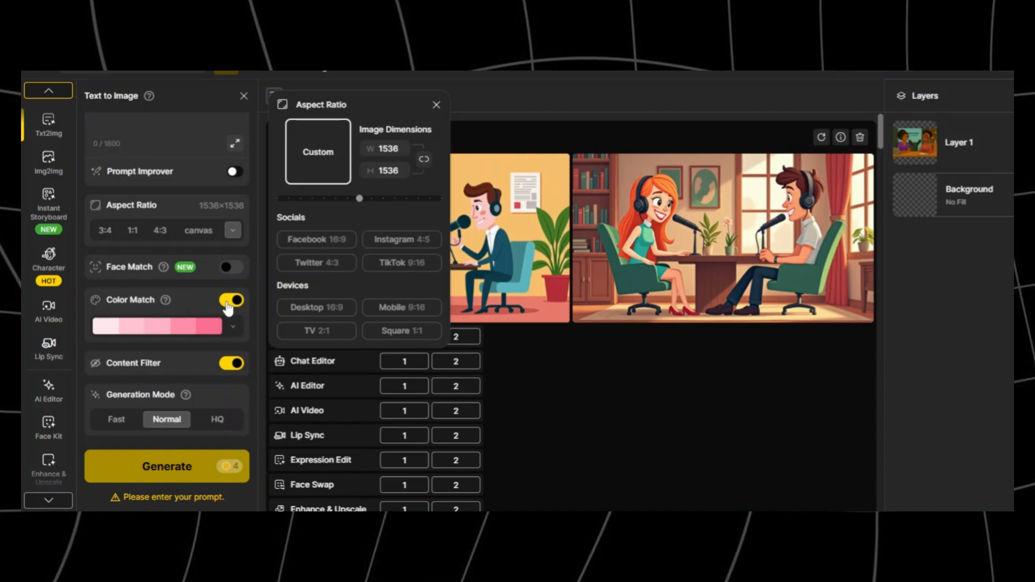
{"action": "left_click", "coordinate": [232, 300]}
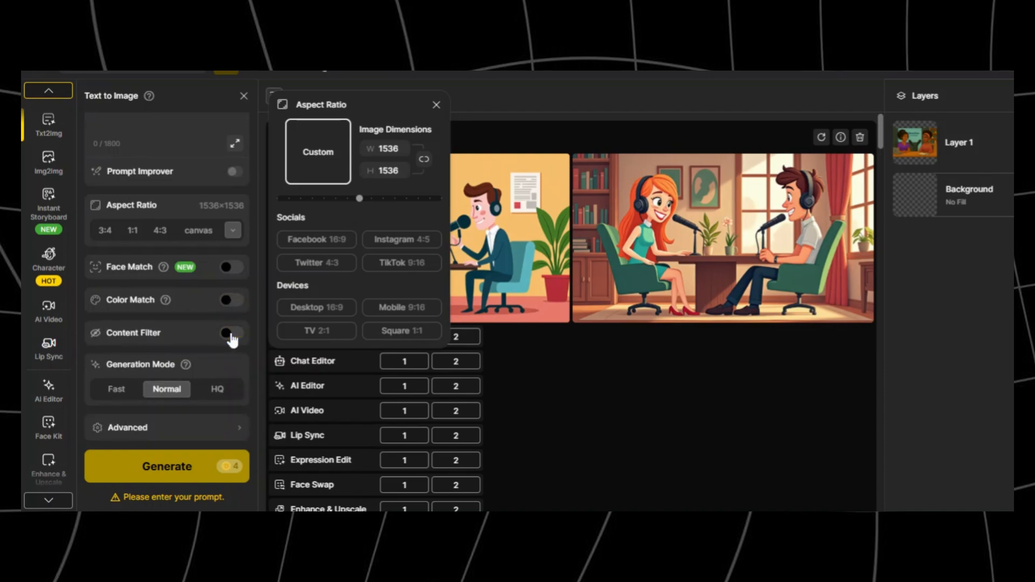
{"action": "left_click", "coordinate": [230, 333]}
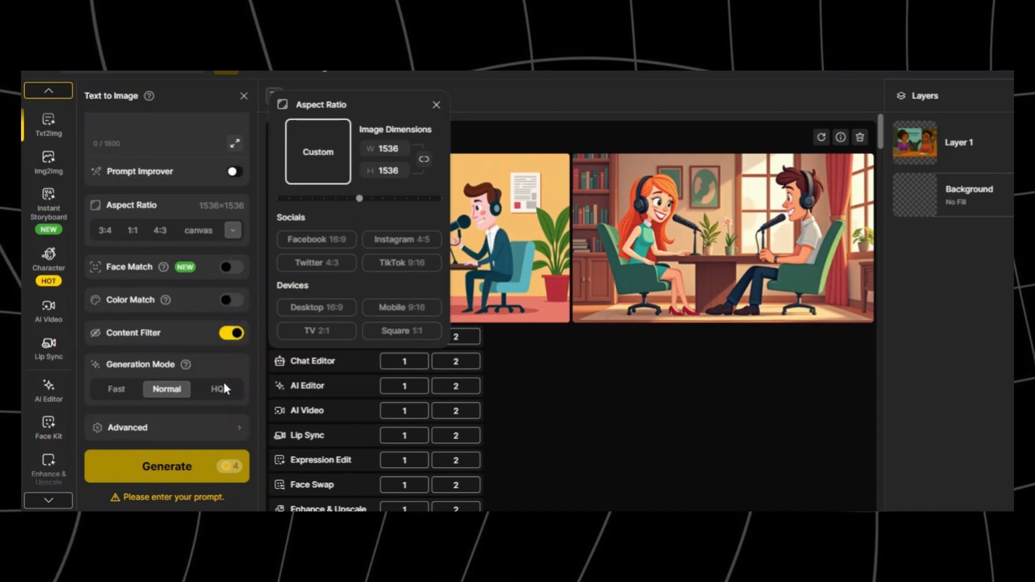
{"action": "mouse_move", "coordinate": [216, 389]}
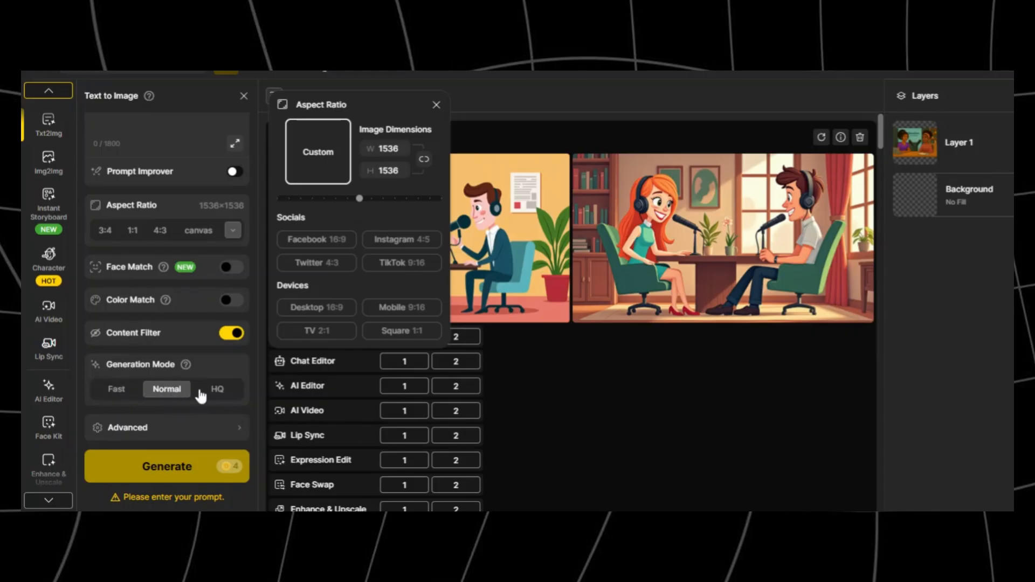
{"action": "left_click", "coordinate": [167, 427]}
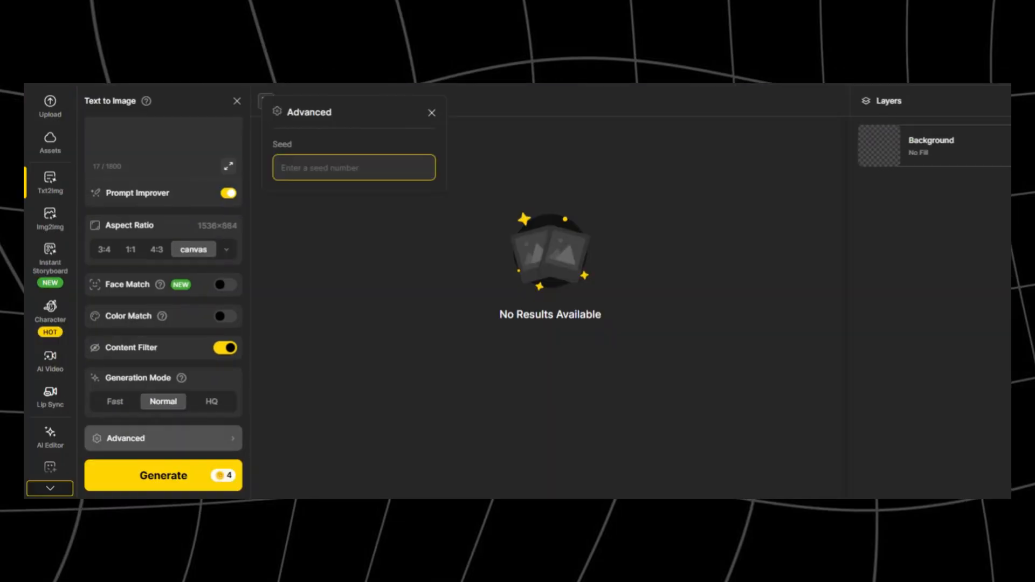
{"action": "type", "text": "4567"}
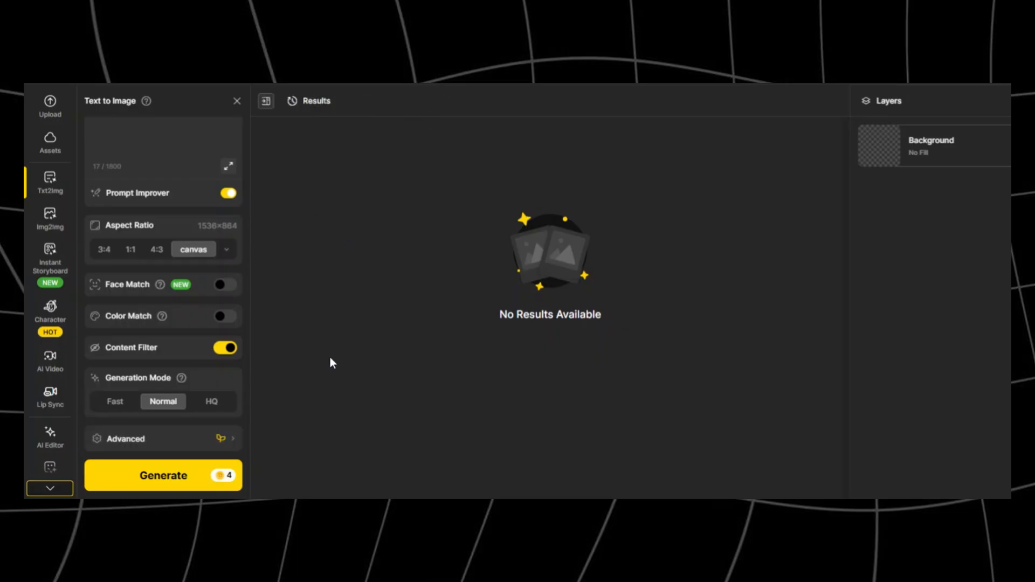
Generate the realistic podcast images, open Publish for one, then cancel.
{"action": "left_click", "coordinate": [163, 476]}
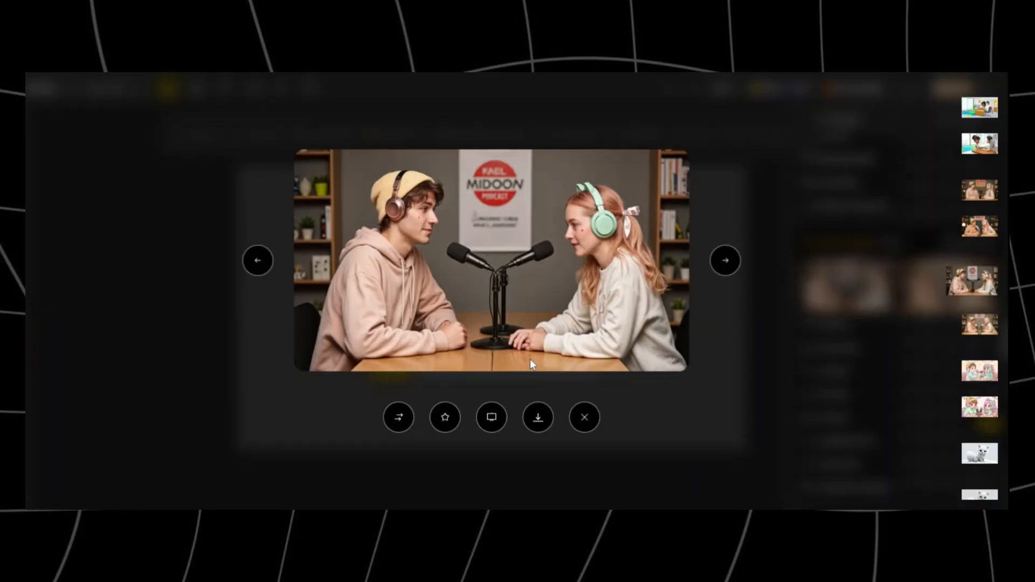
{"action": "left_click", "coordinate": [398, 417]}
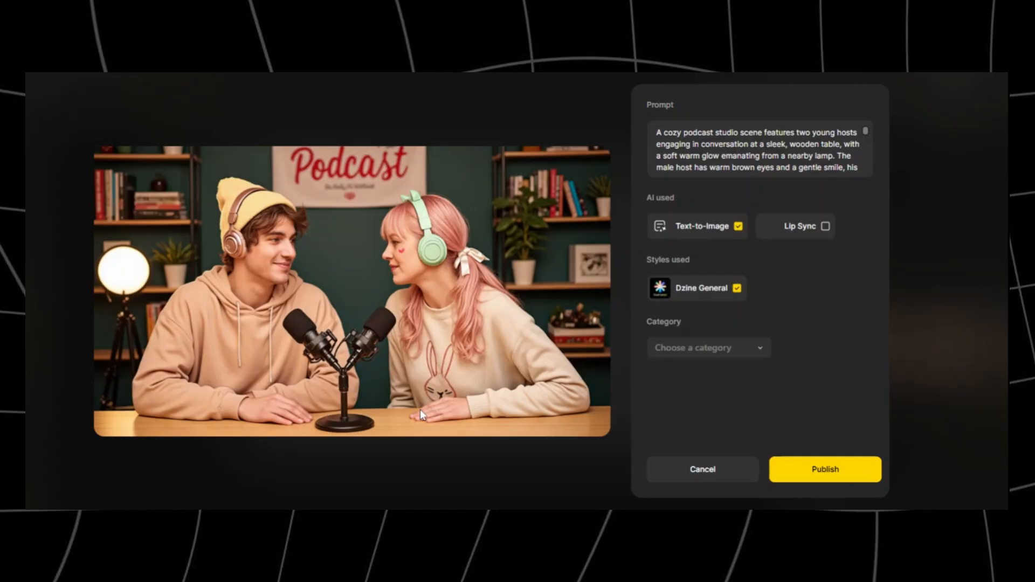
{"action": "mouse_move", "coordinate": [680, 468]}
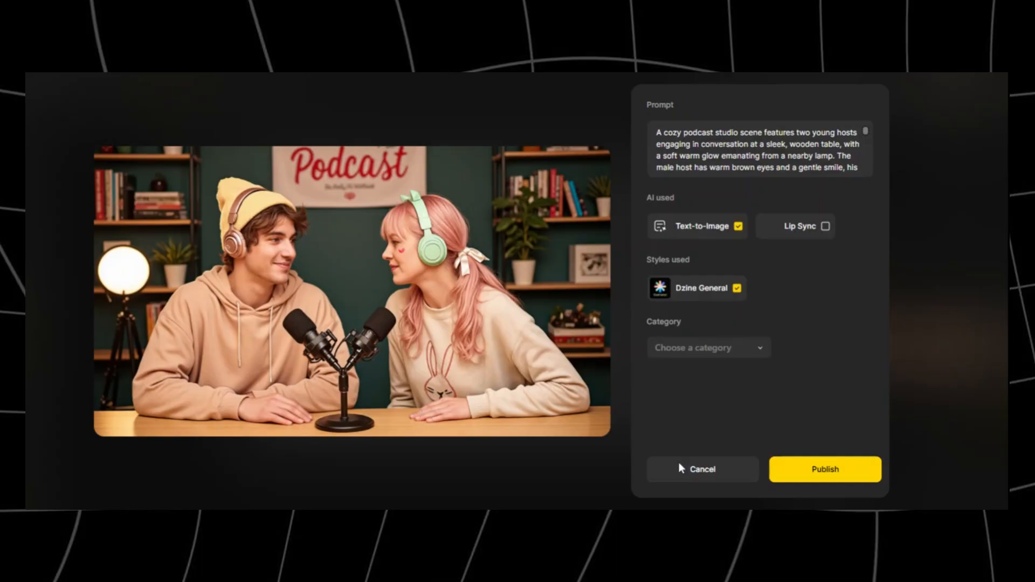
{"action": "left_click", "coordinate": [702, 470]}
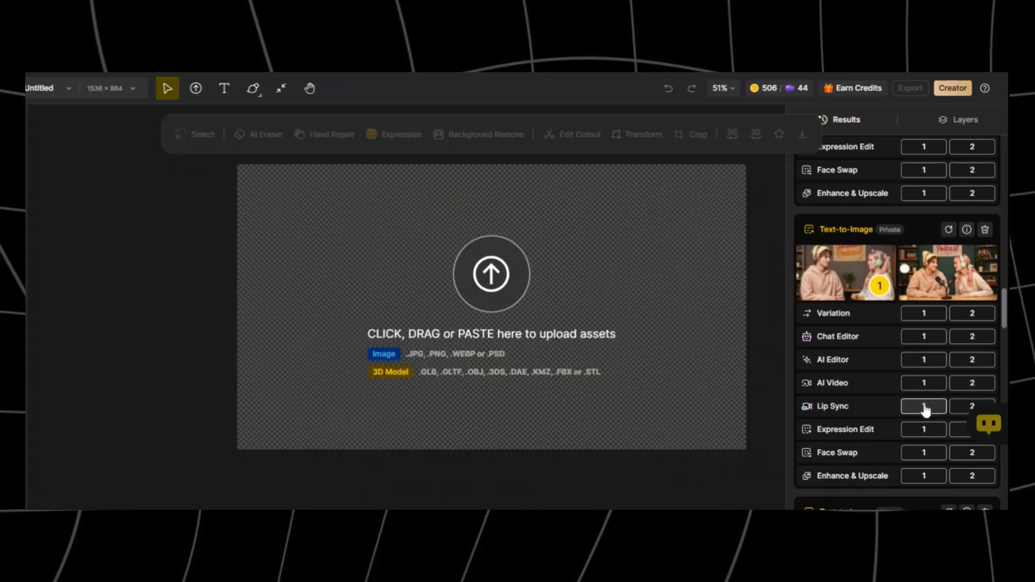
Start Lip Sync on the realistic podcast image and confirm both hosts' faces.
{"action": "left_click", "coordinate": [923, 406]}
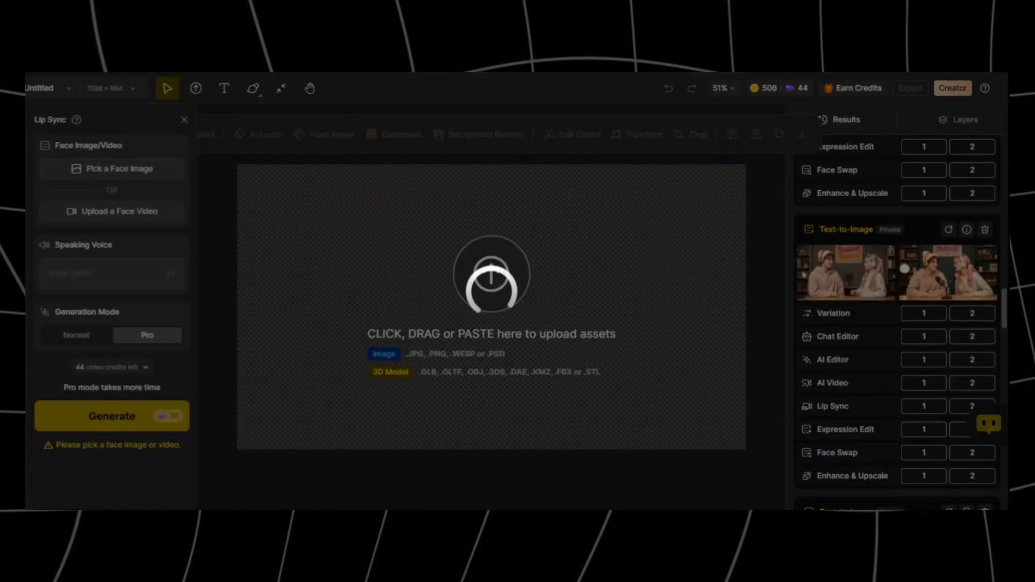
{"action": "left_click", "coordinate": [111, 169]}
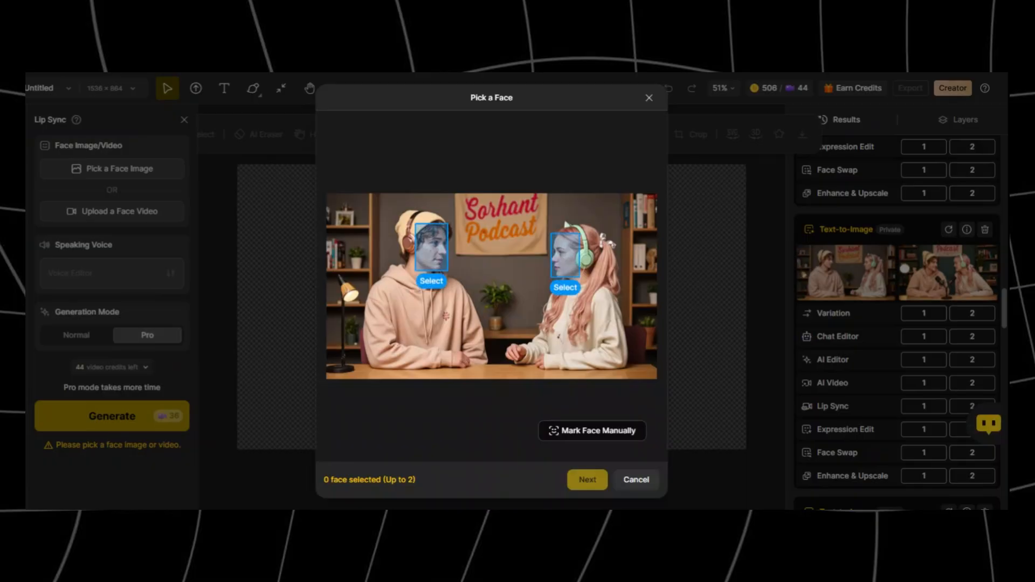
{"action": "mouse_move", "coordinate": [423, 256]}
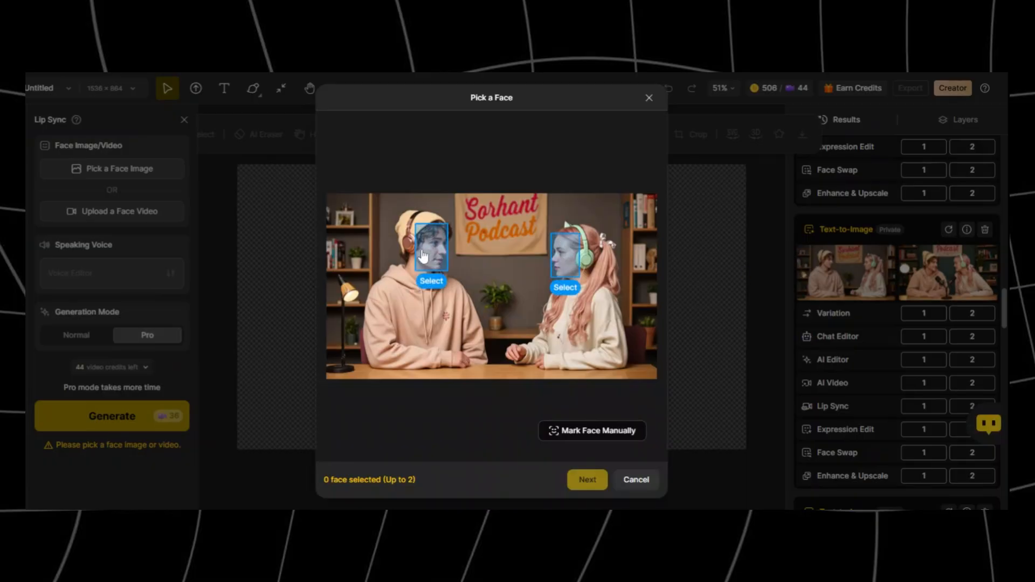
{"action": "mouse_move", "coordinate": [555, 262]}
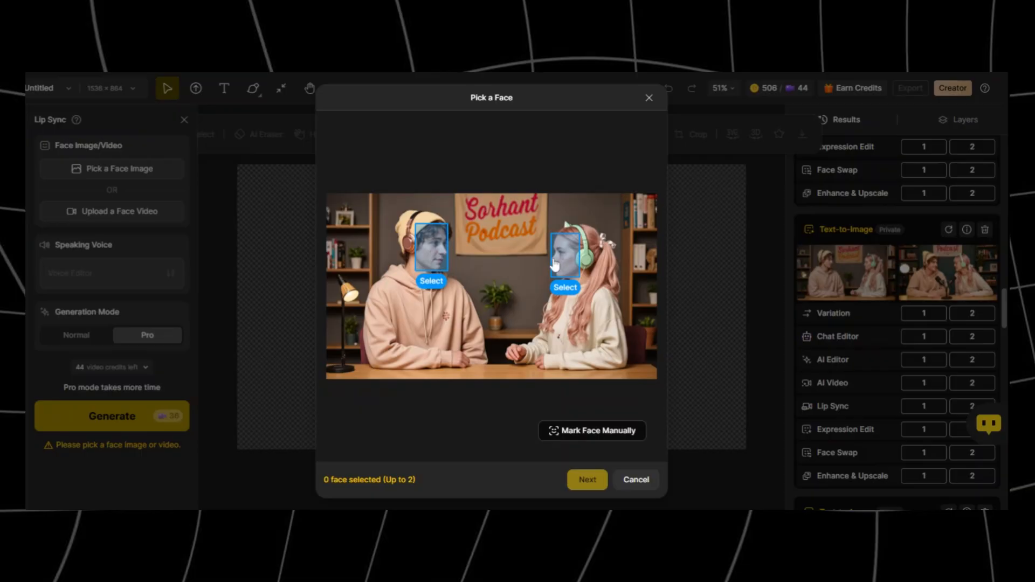
{"action": "mouse_move", "coordinate": [614, 453]}
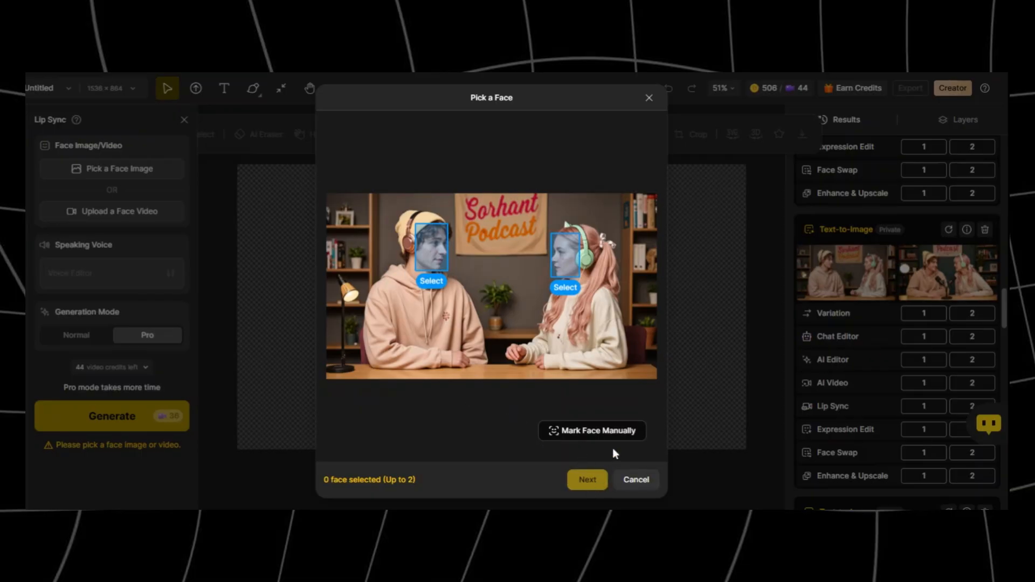
{"action": "mouse_move", "coordinate": [562, 263]}
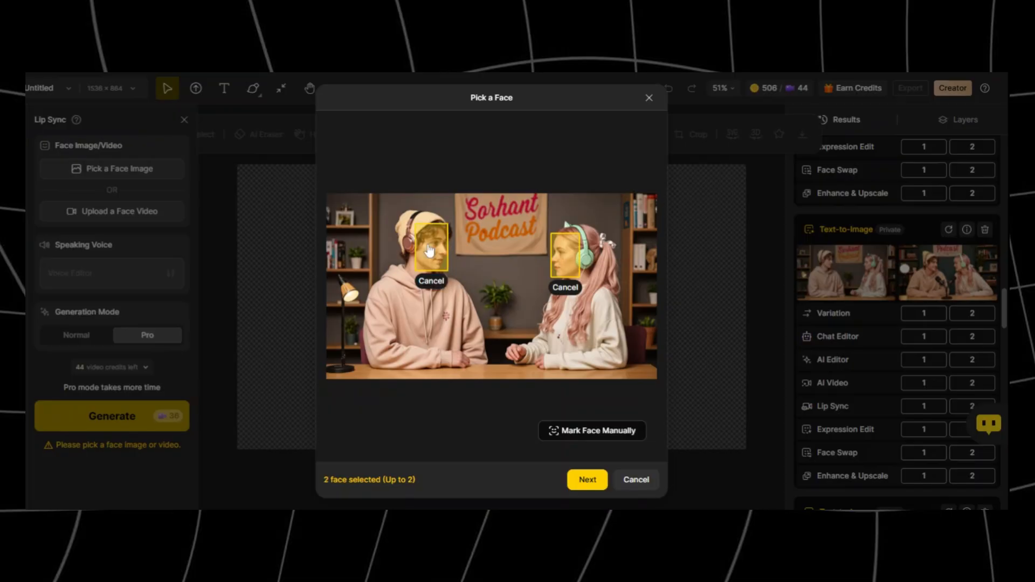
{"action": "left_click", "coordinate": [586, 480]}
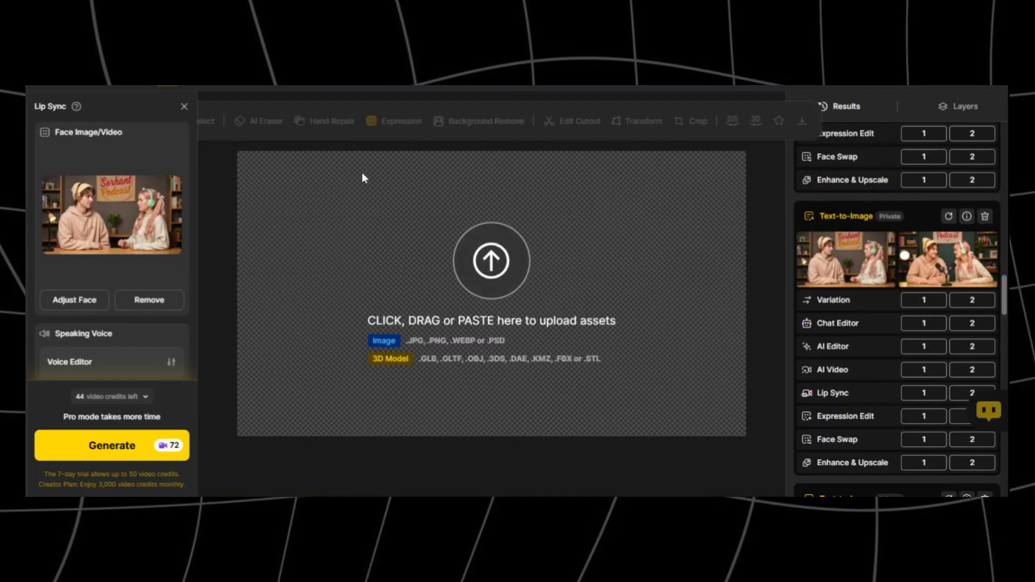
{"action": "mouse_move", "coordinate": [185, 420]}
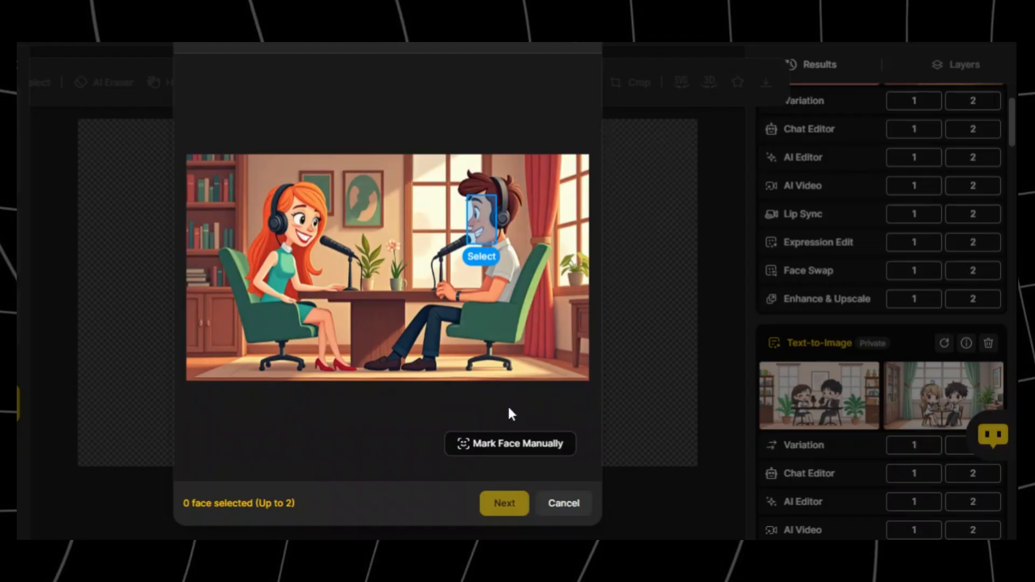
Mark the cartoon woman's face manually, then view and close the fox cub preview.
{"action": "left_click", "coordinate": [509, 443]}
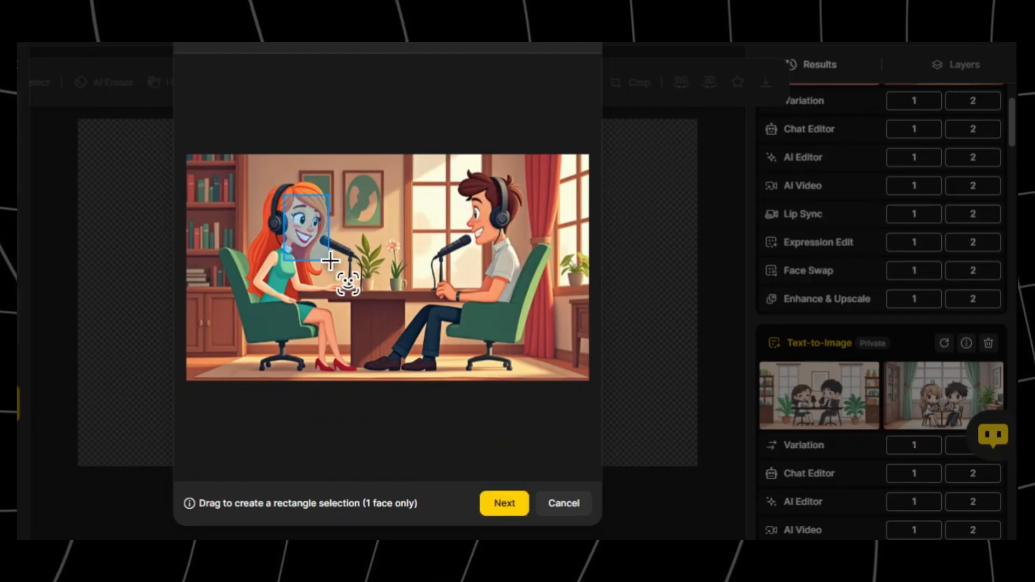
{"action": "left_click", "coordinate": [504, 504]}
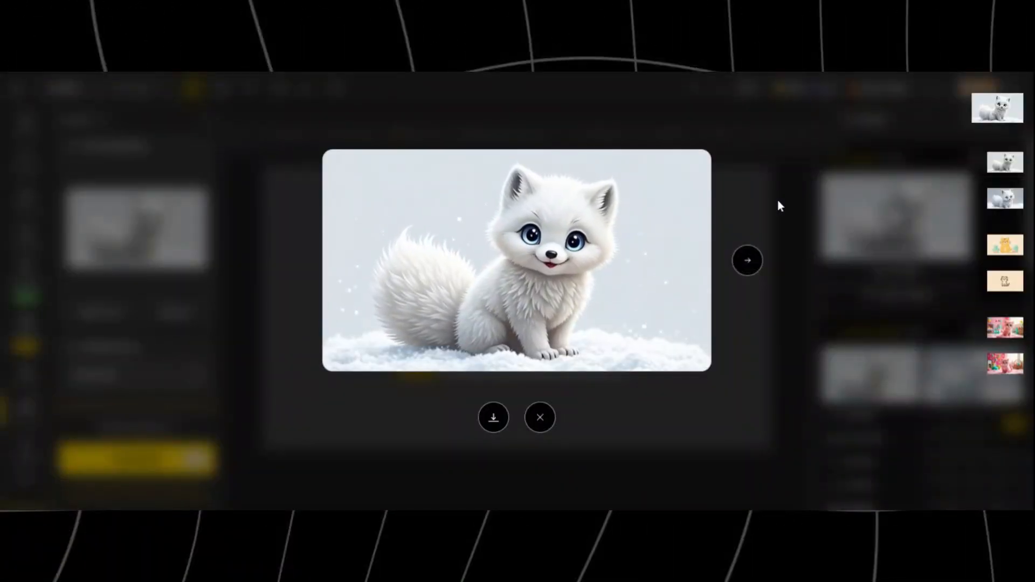
{"action": "left_click", "coordinate": [539, 417]}
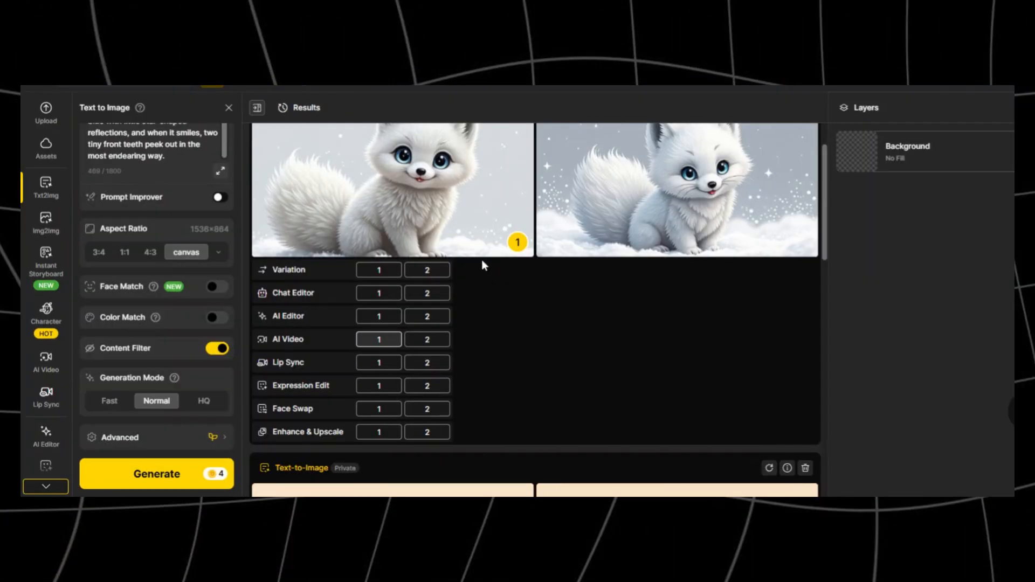